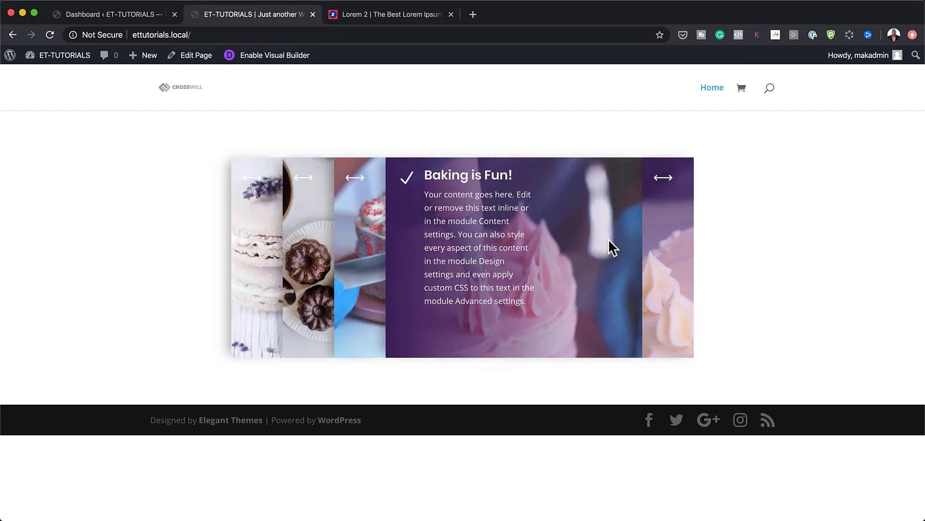
# Switch from the live site preview to the WordPress admin dashboard.
pyautogui.click(114, 14)
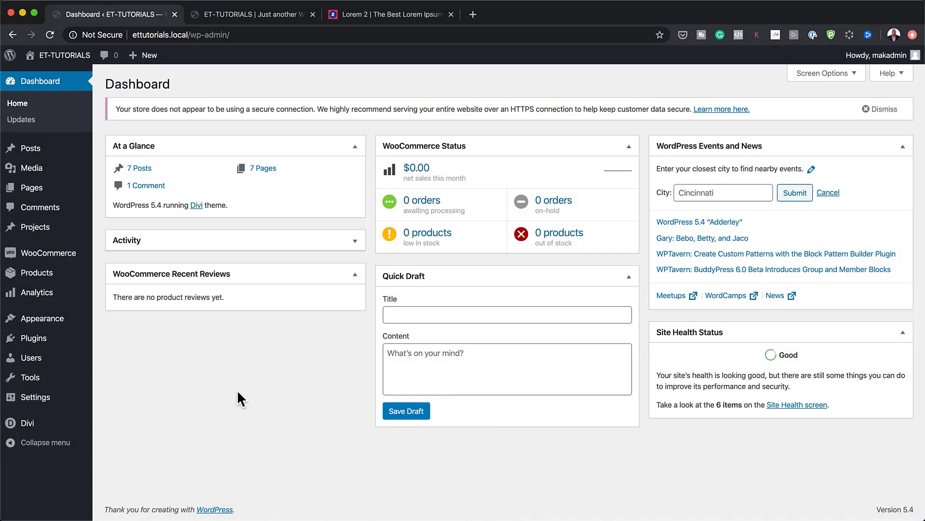
pyautogui.moveTo(32, 187)
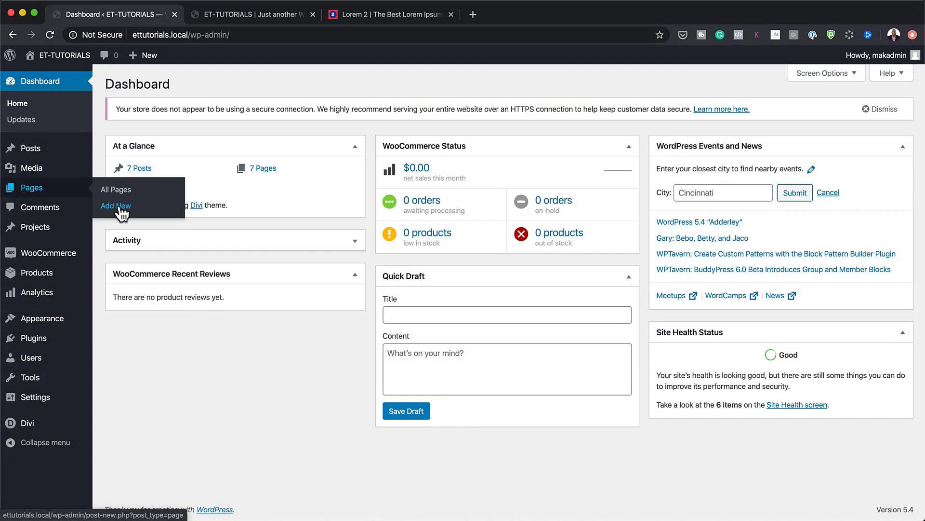
# Add a new page titled Accordion and enable the Divi Builder for it.
pyautogui.click(116, 205)
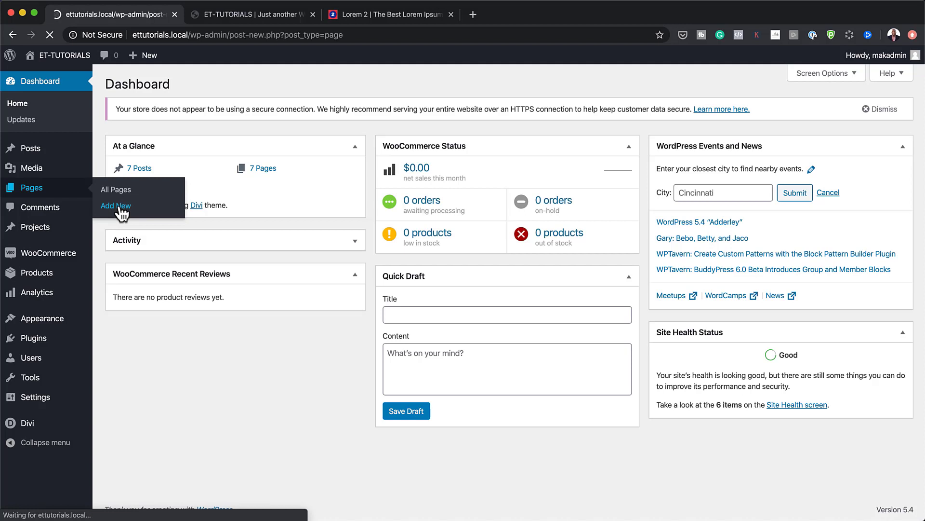
pyautogui.click(116, 206)
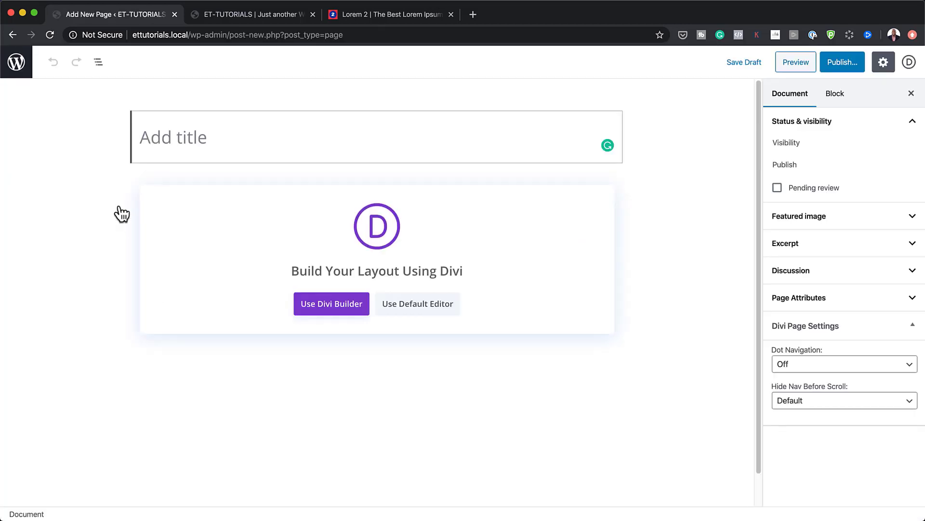
pyautogui.moveTo(77, 168)
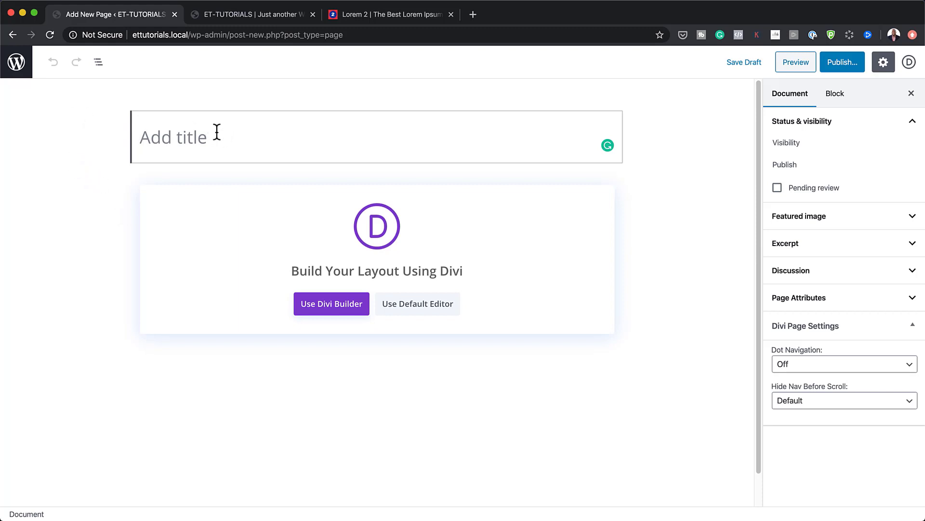
pyautogui.write('Accordion')
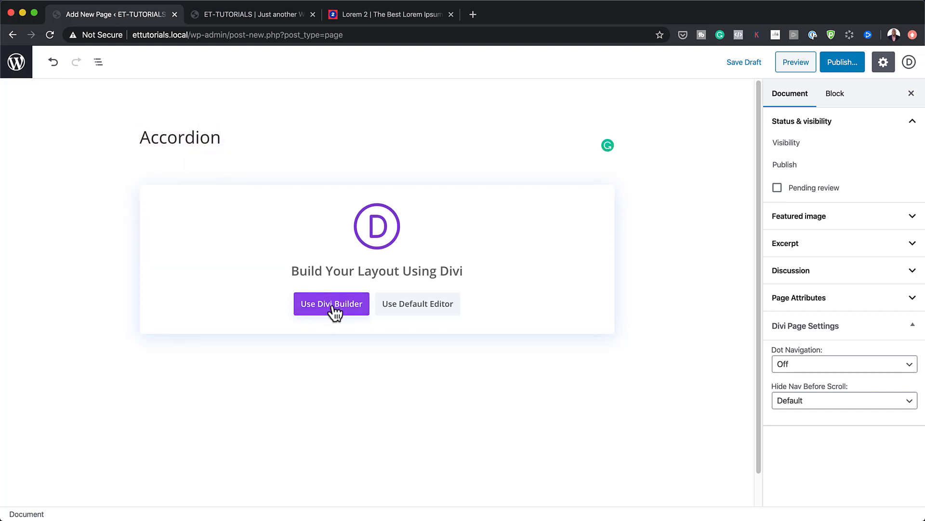
pyautogui.click(332, 304)
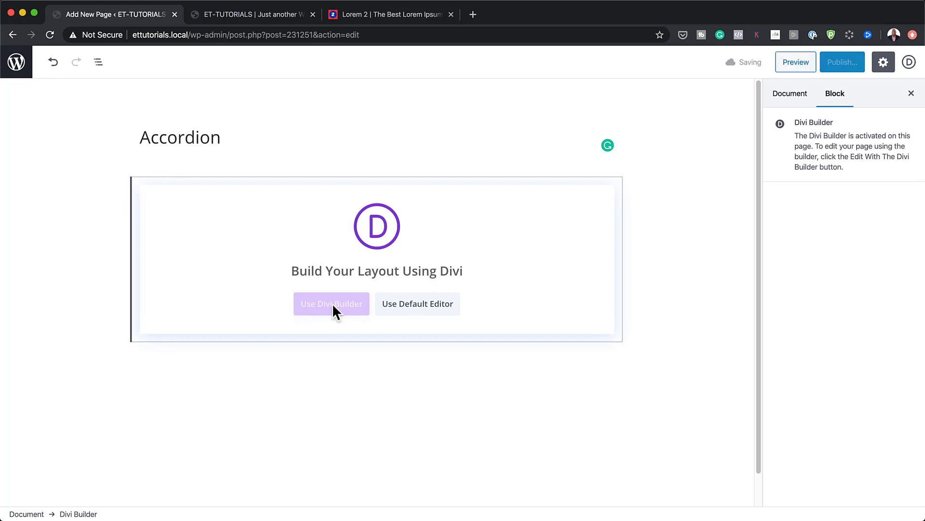
# Build the page from scratch in the visual builder with one empty full-width row, adding no module.
pyautogui.click(332, 303)
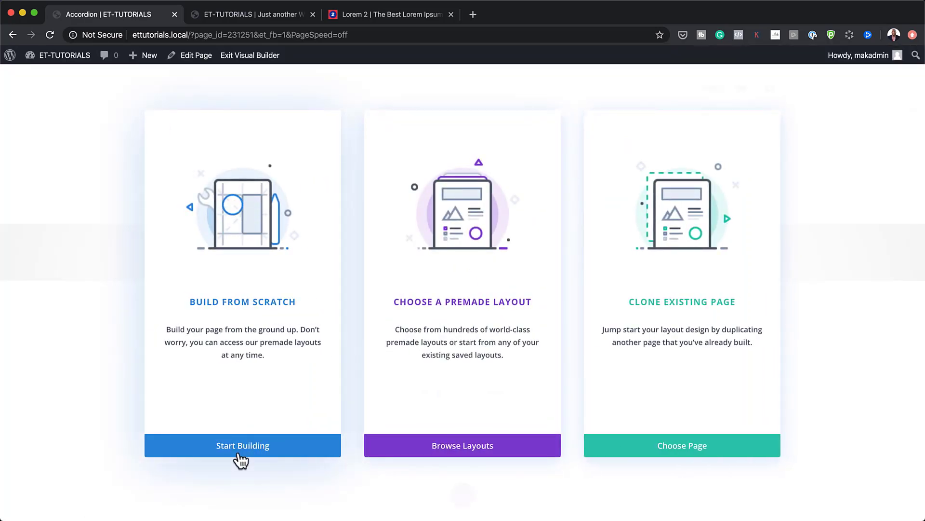
pyautogui.click(243, 446)
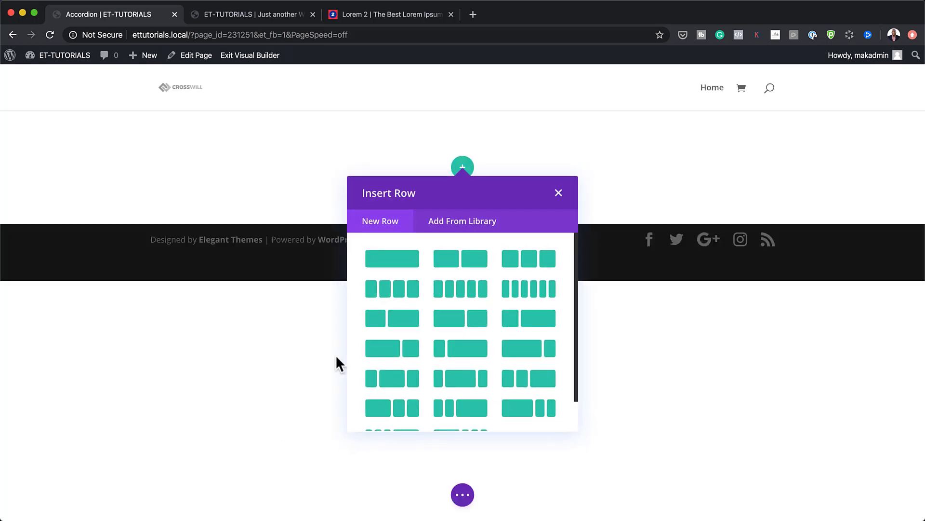
pyautogui.moveTo(401, 266)
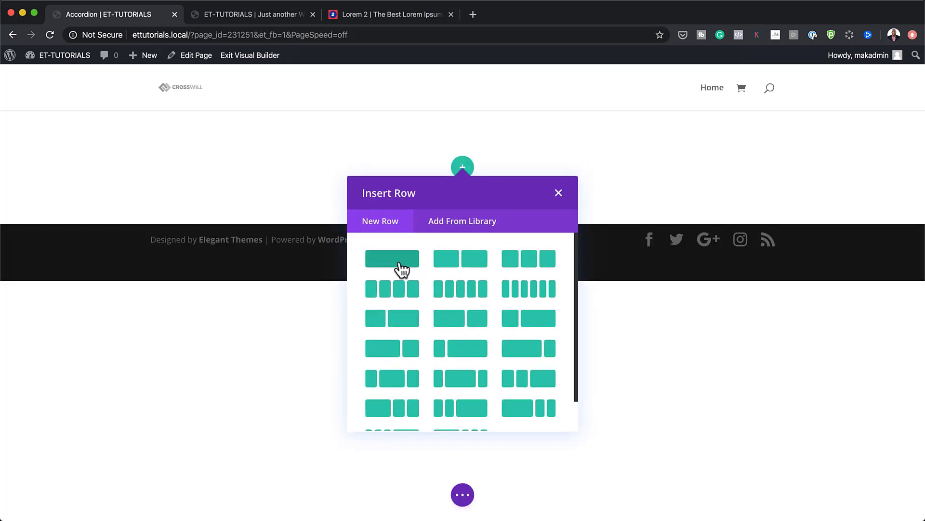
pyautogui.click(393, 259)
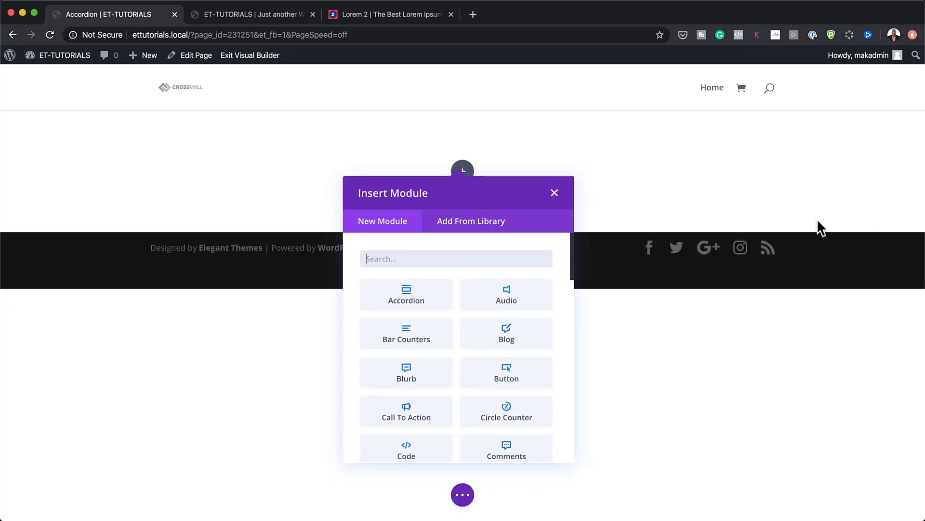
pyautogui.click(554, 192)
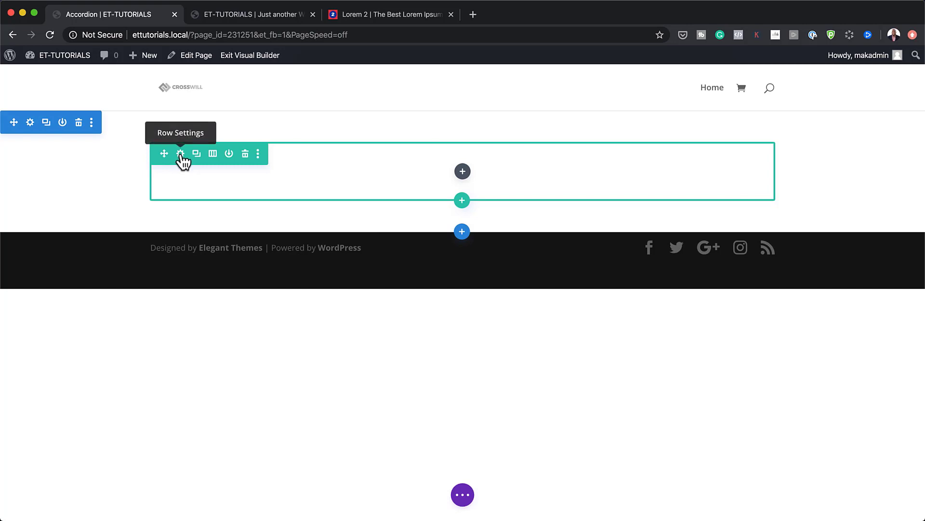
# In the row's Design sizing options, enable a custom gutter width of 1.
pyautogui.click(180, 153)
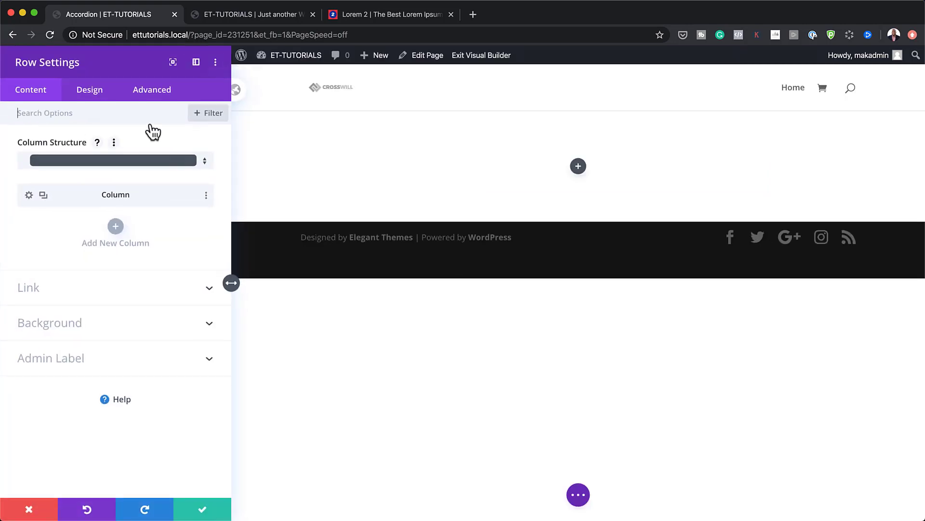
pyautogui.click(89, 90)
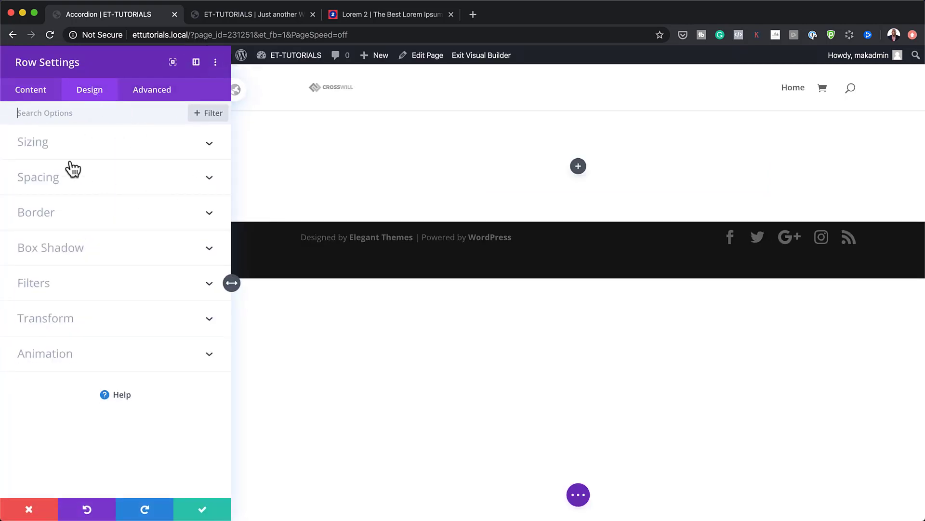
pyautogui.click(33, 141)
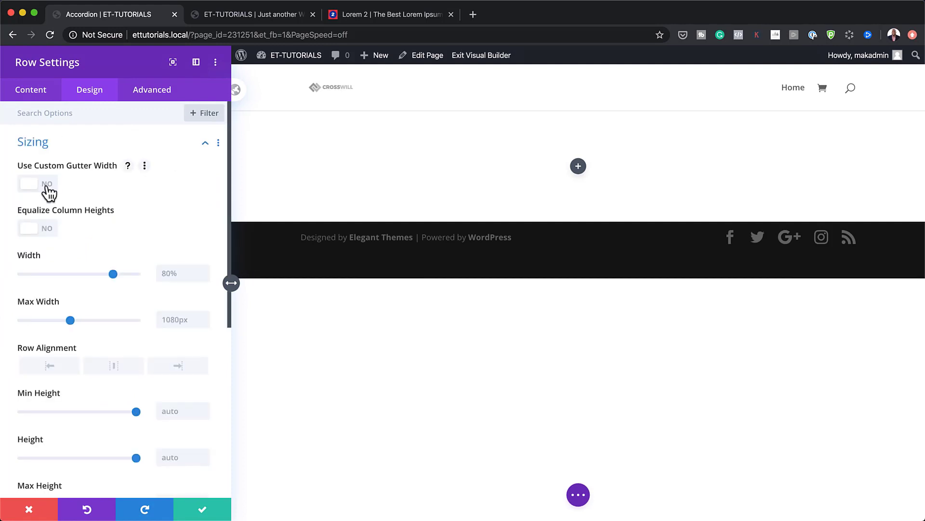
pyautogui.click(34, 184)
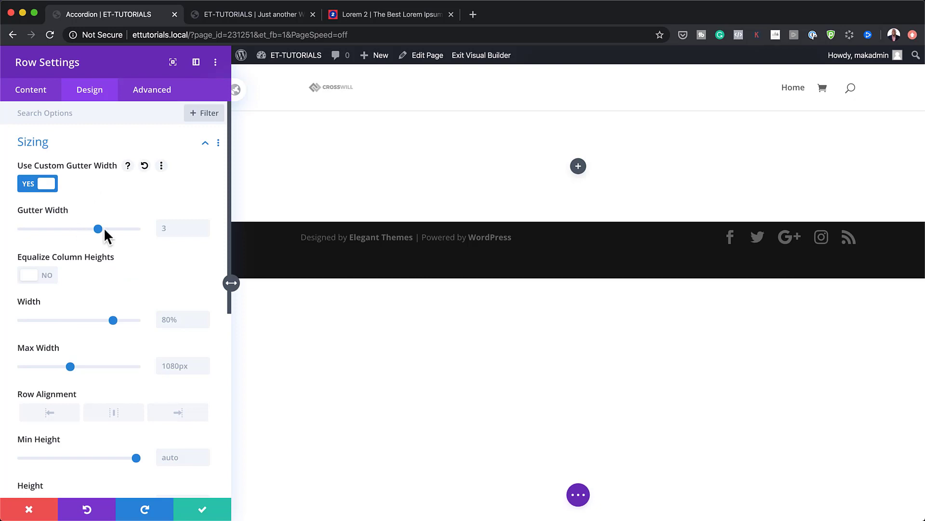
pyautogui.moveTo(97, 228); pyautogui.dragTo(22, 228)
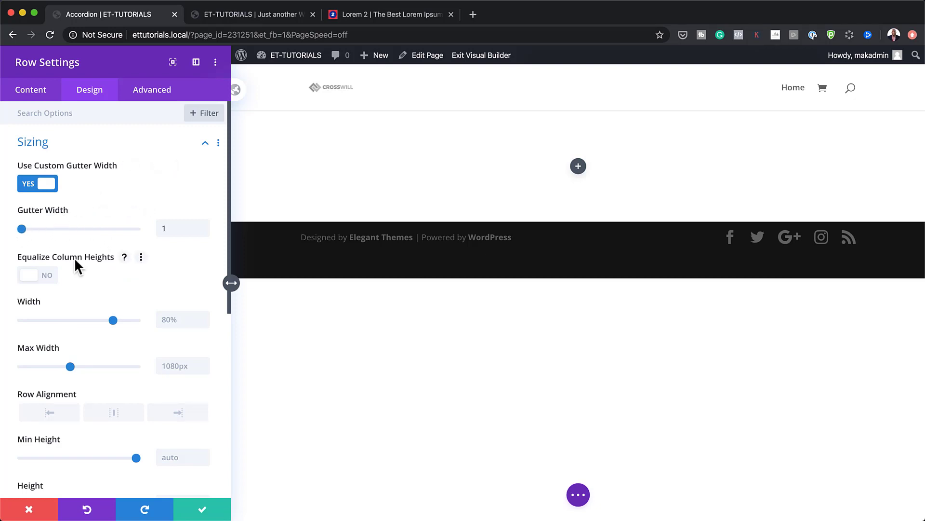
pyautogui.moveTo(85, 230)
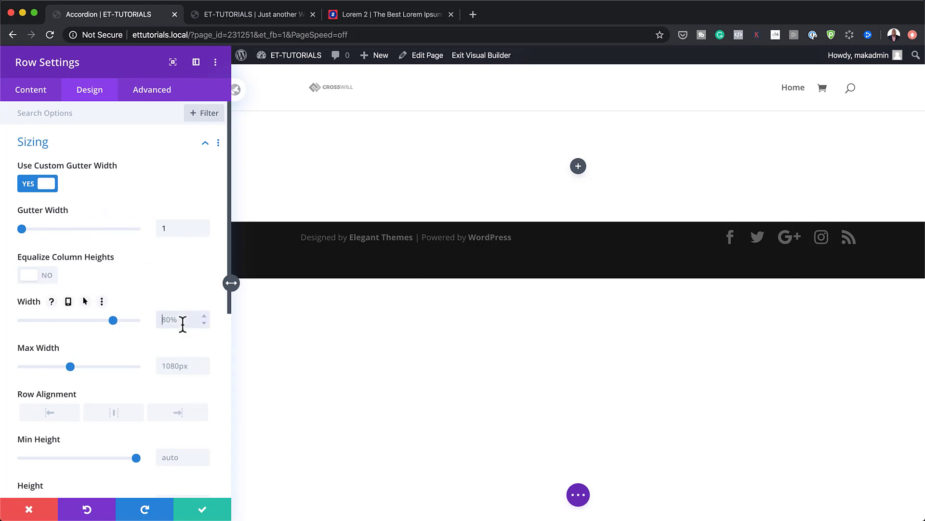
# Set the row's width to 100%, max width to 800px and height to 400px.
pyautogui.write('100%')
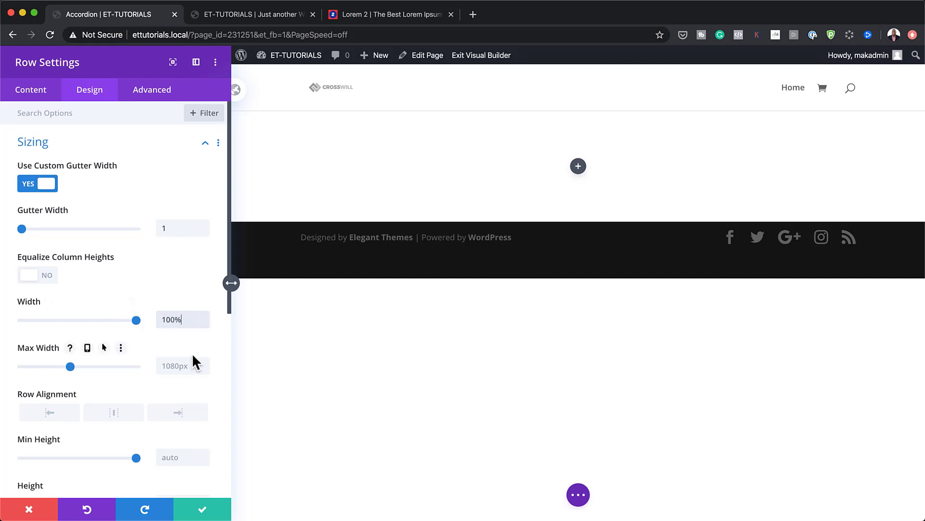
pyautogui.click(173, 365)
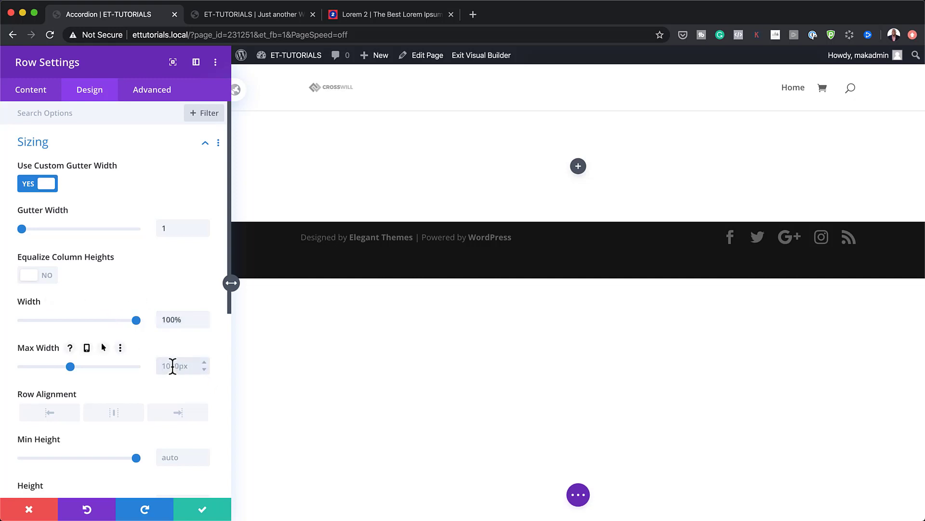
pyautogui.write('80px')
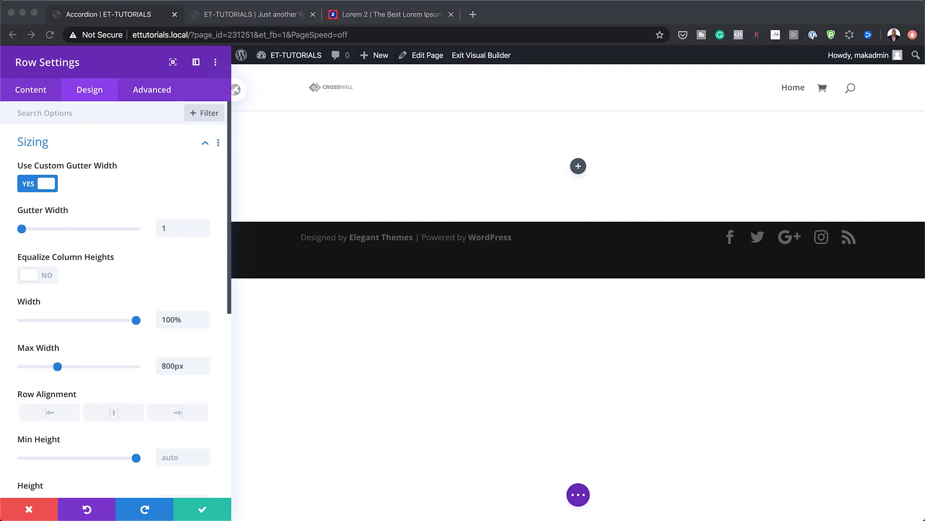
pyautogui.moveTo(180, 397)
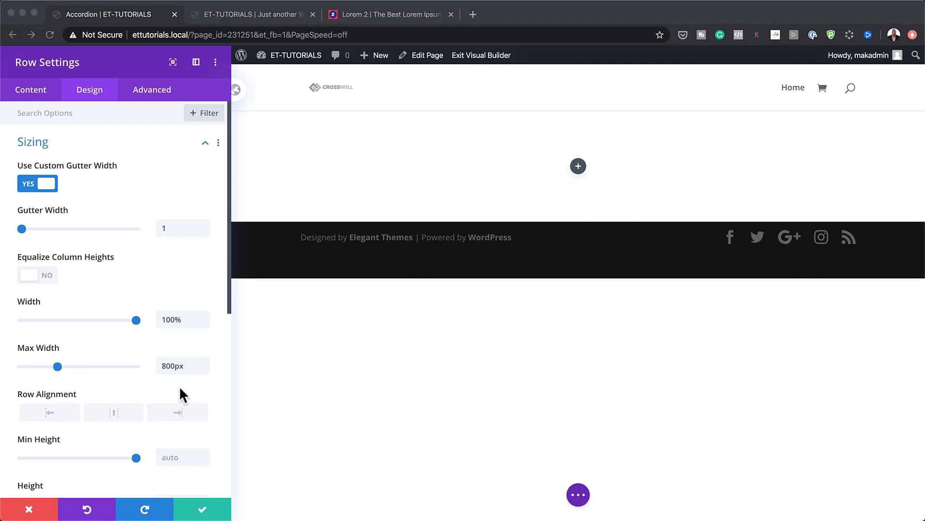
pyautogui.scroll(-3)
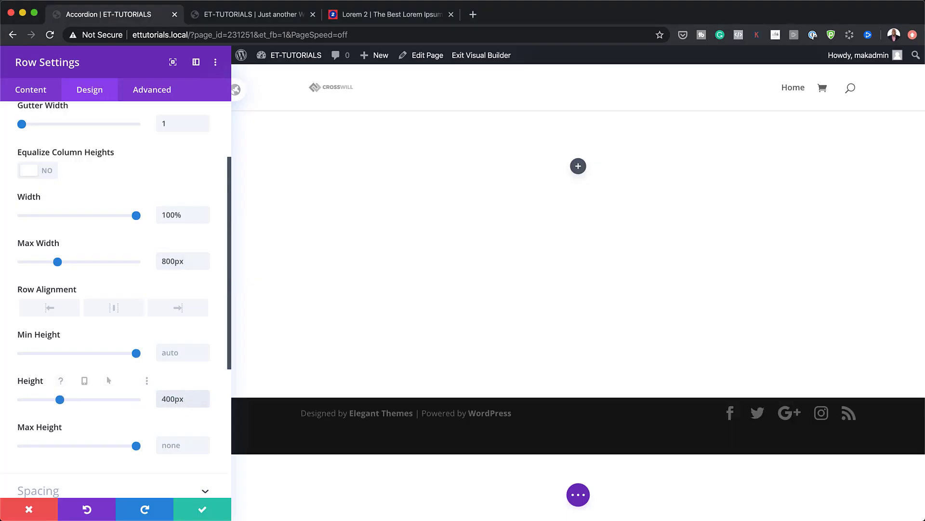
pyautogui.click(183, 399)
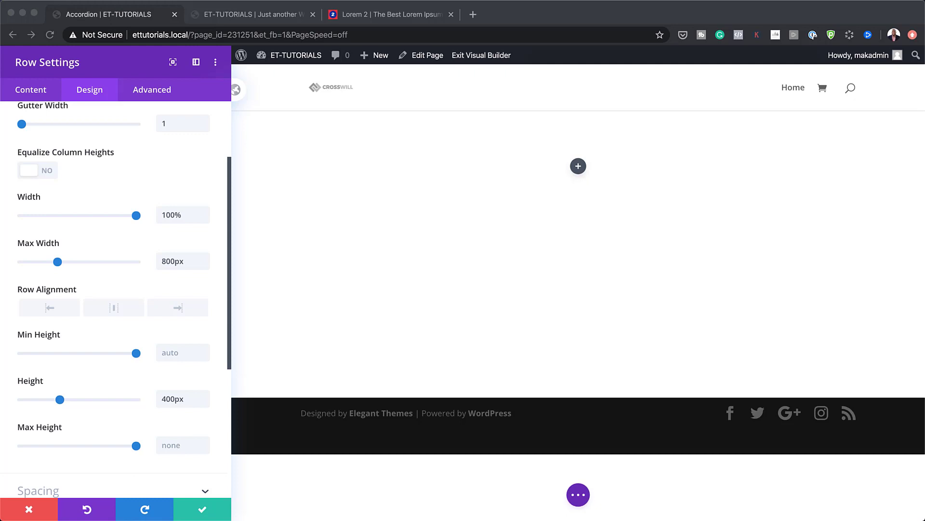
# Give the row's main element custom flex CSS (display:flex;) and save and close the row settings.
pyautogui.click(153, 90)
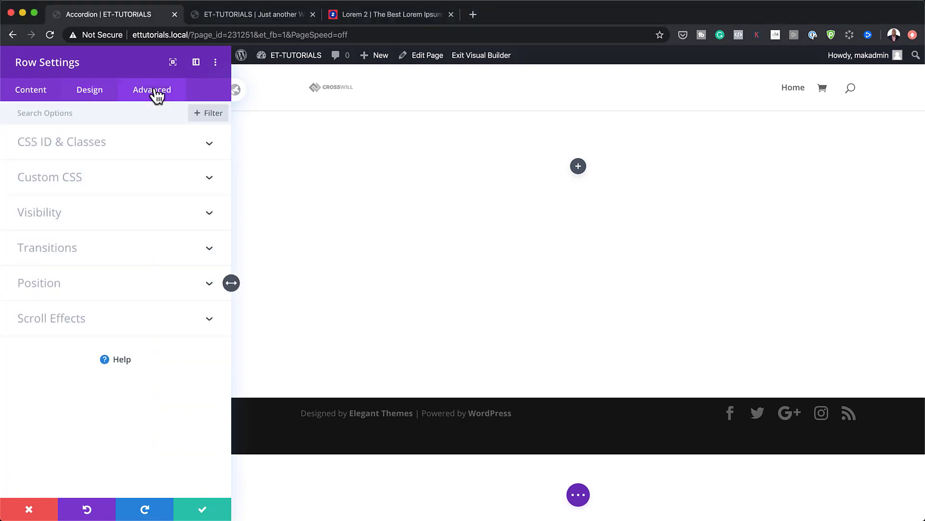
pyautogui.click(50, 178)
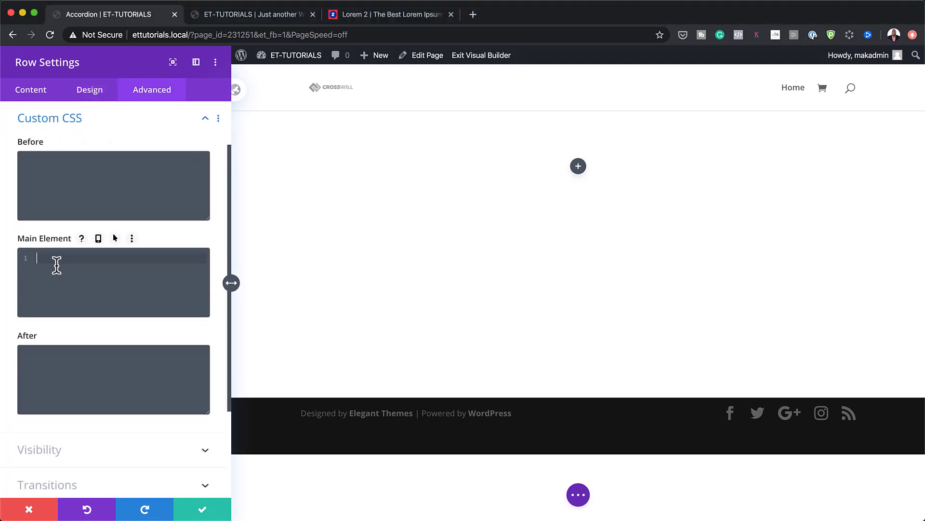
pyautogui.write('display:flex;')
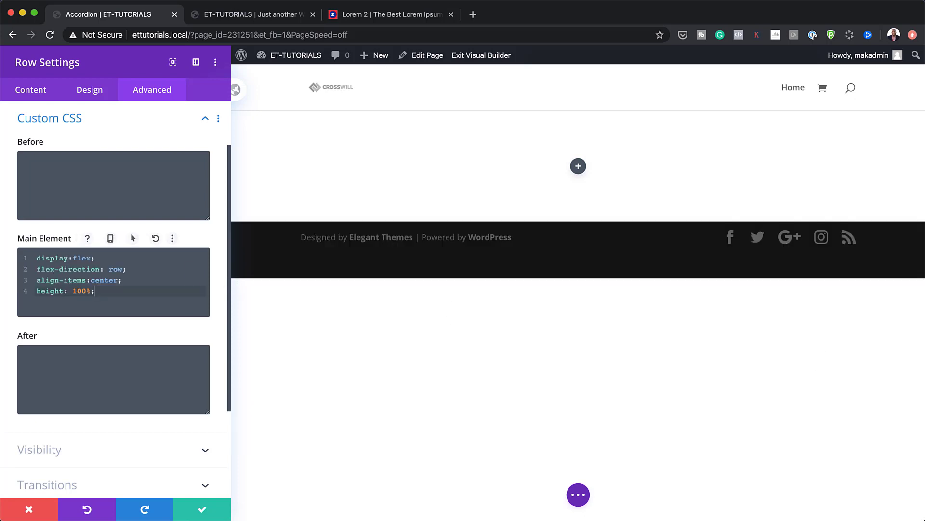
pyautogui.moveTo(203, 339)
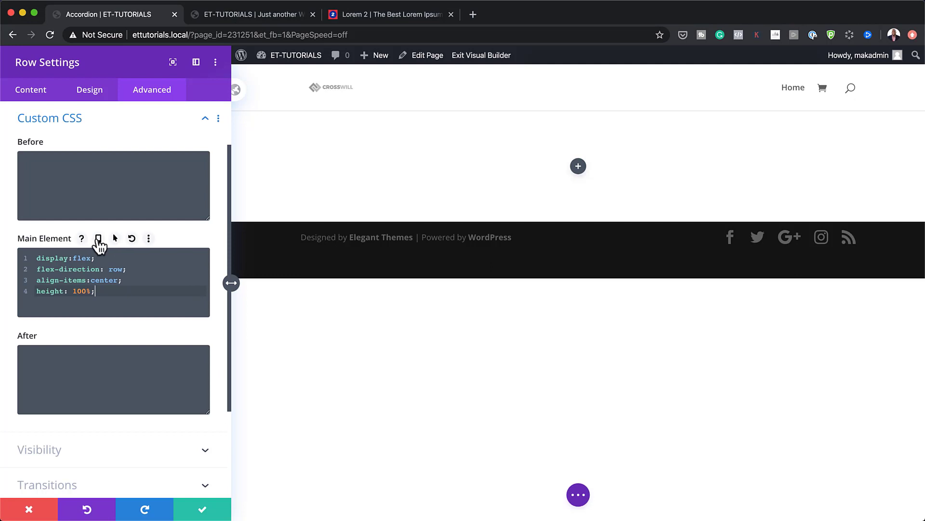
pyautogui.click(99, 238)
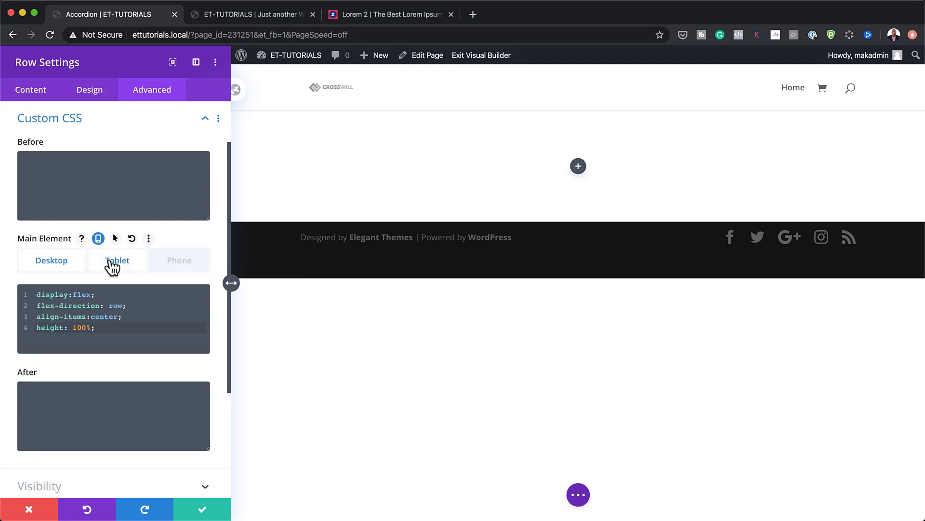
pyautogui.click(117, 261)
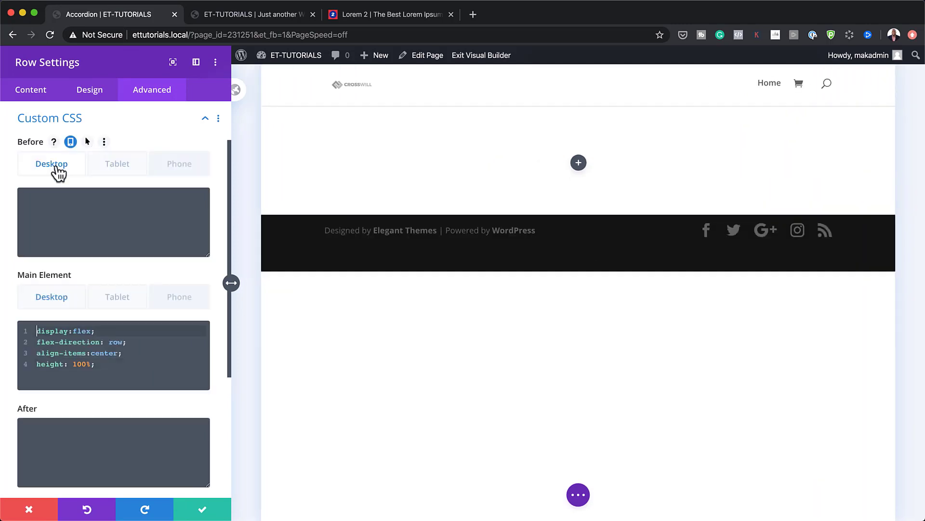
pyautogui.click(204, 509)
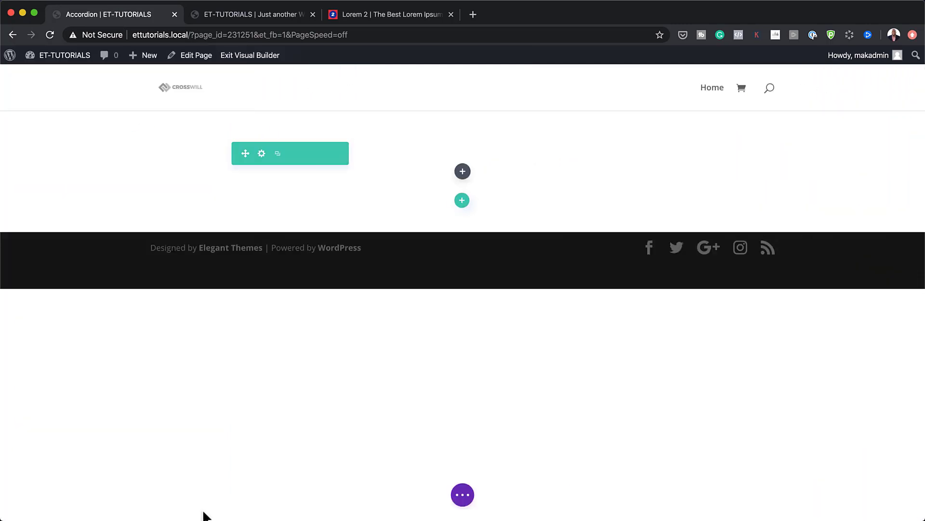
pyautogui.moveTo(462, 171)
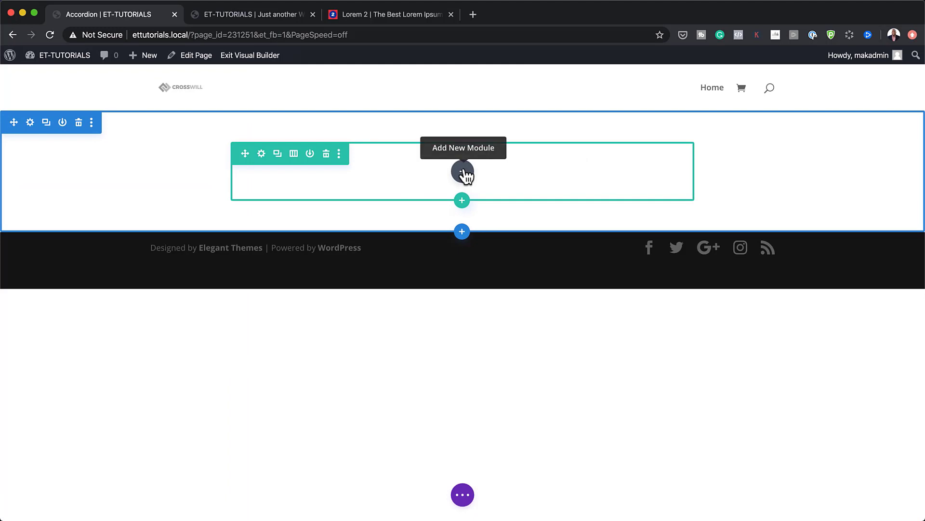
# Insert a Blurb module titled 'Baking is fun' with lorem ipsum body text.
pyautogui.click(462, 172)
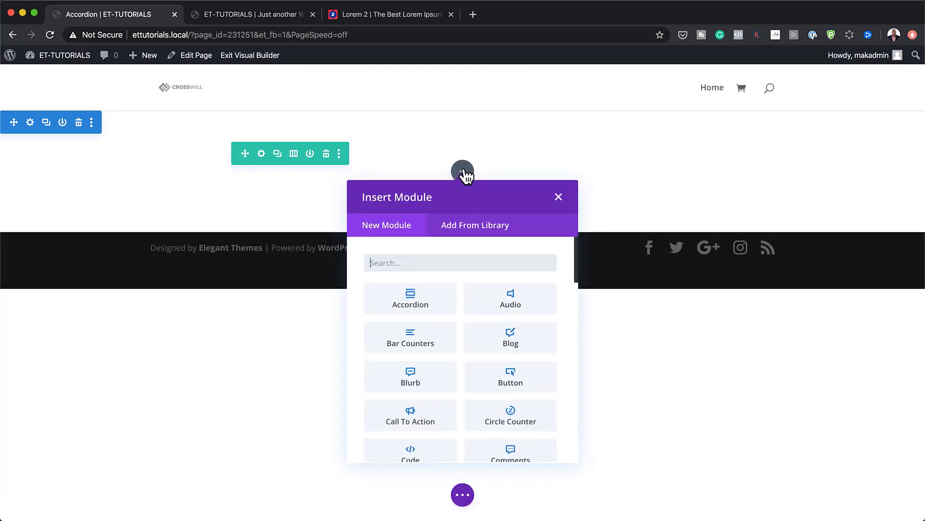
pyautogui.write('blu')
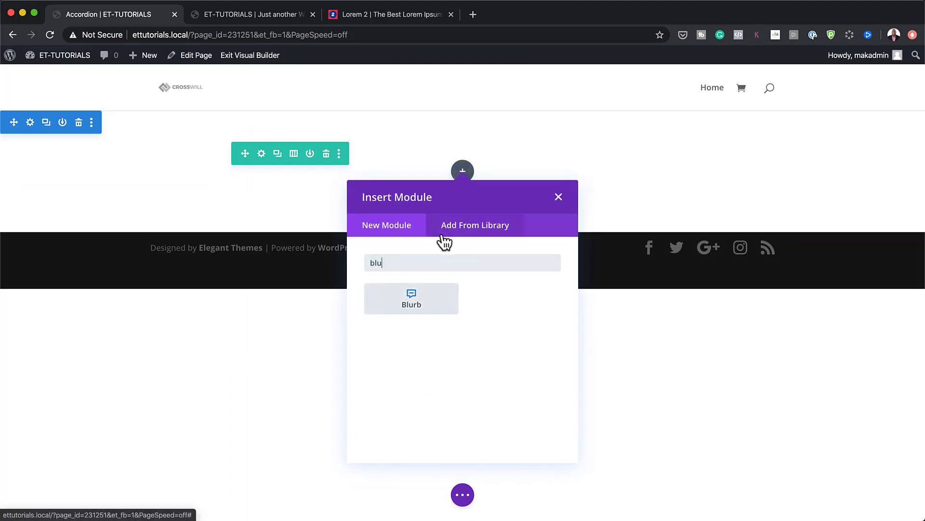
pyautogui.click(410, 299)
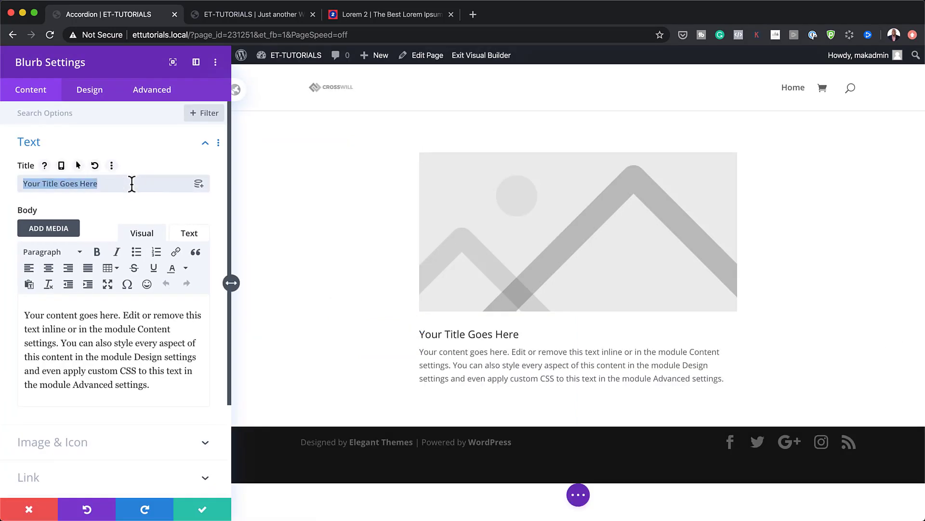
pyautogui.write('Baking is fun')
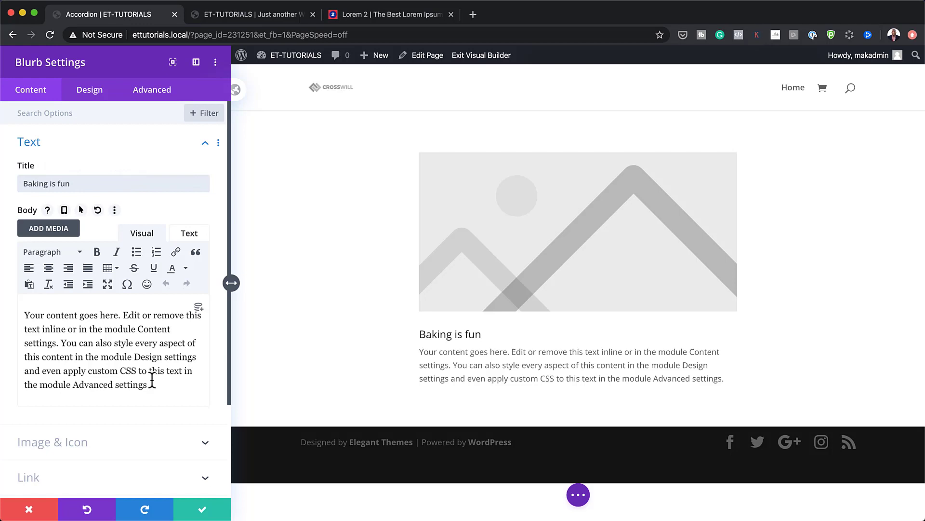
pyautogui.click(389, 13)
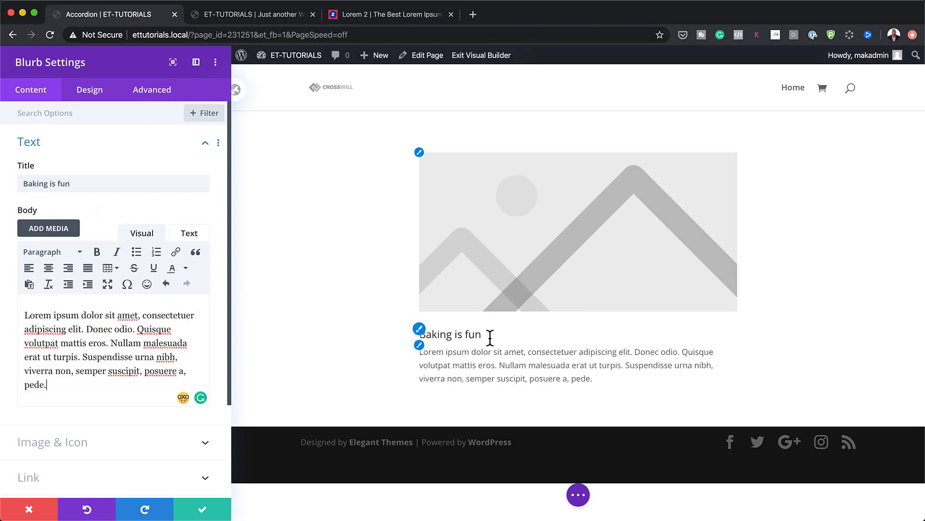
pyautogui.moveTo(467, 239)
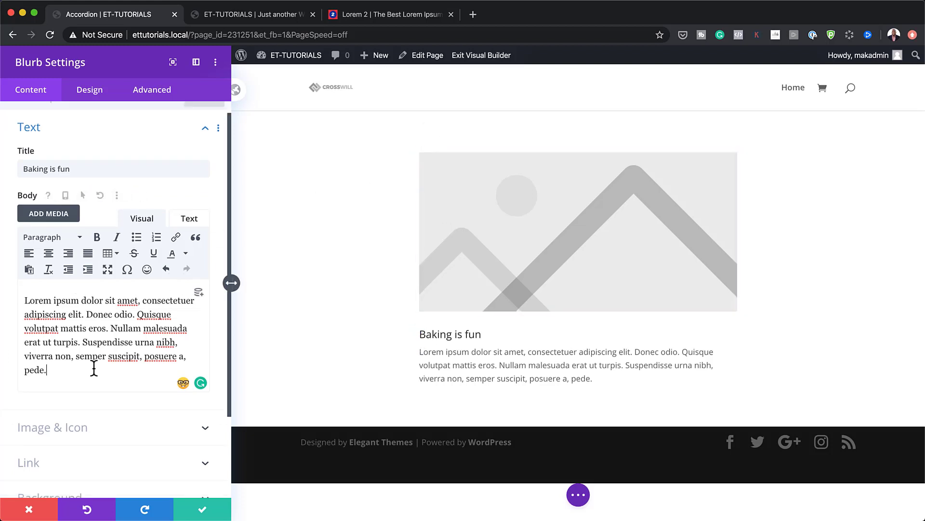
pyautogui.click(52, 427)
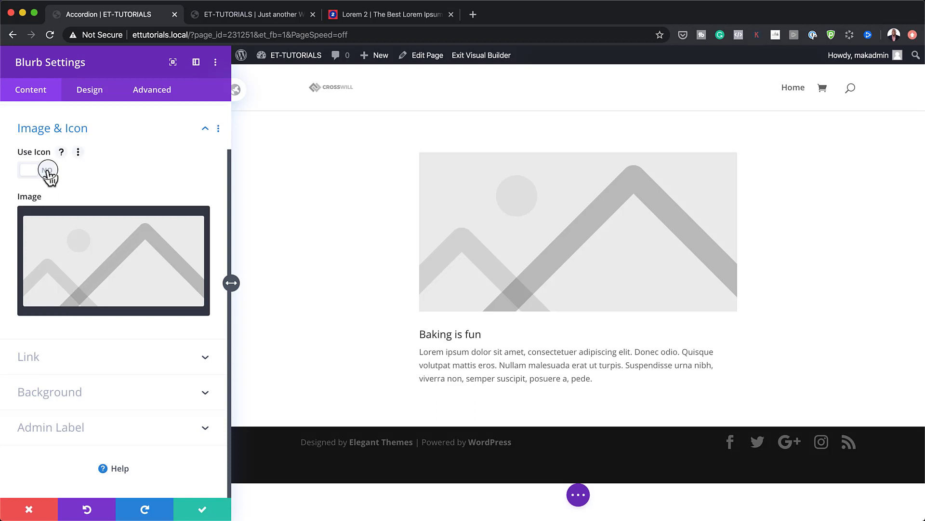
# Use a left-right arrow icon instead of an image, with hover and responsive icon options enabled.
pyautogui.click(38, 170)
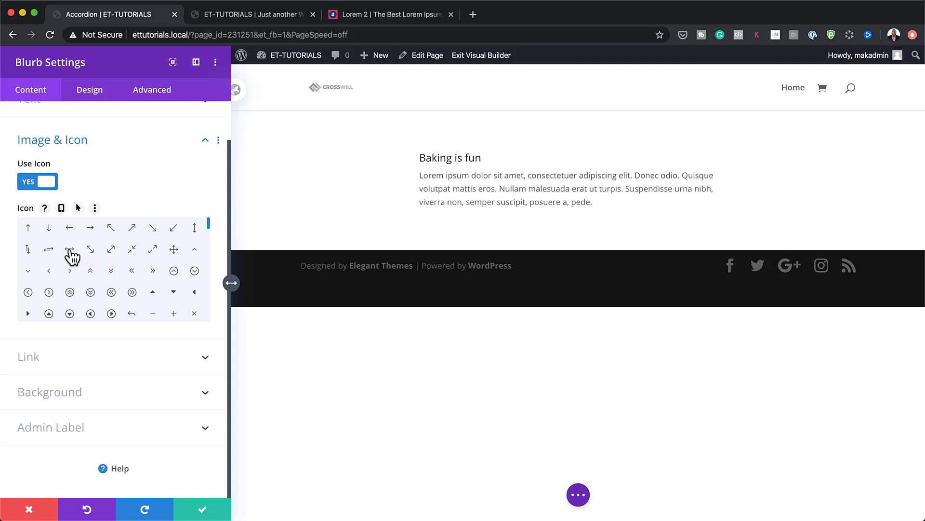
pyautogui.click(69, 249)
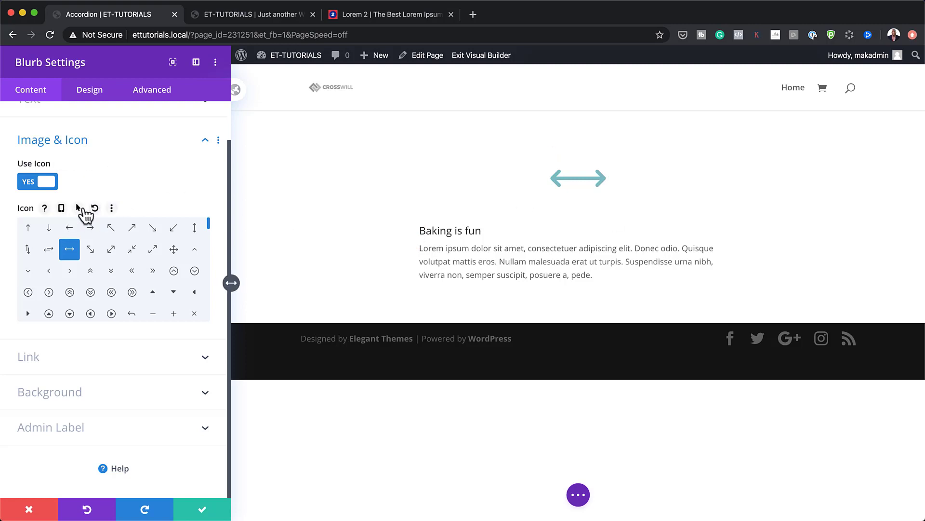
pyautogui.moveTo(79, 210)
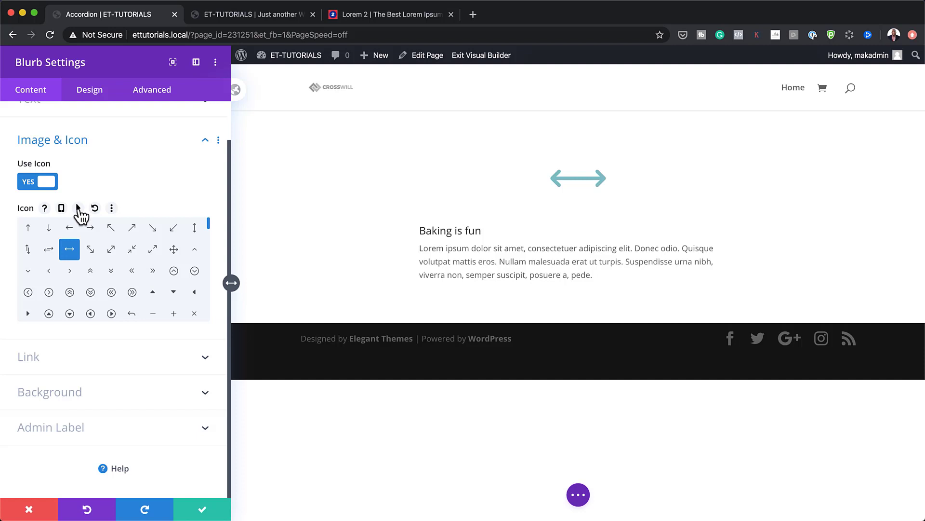
pyautogui.click(77, 208)
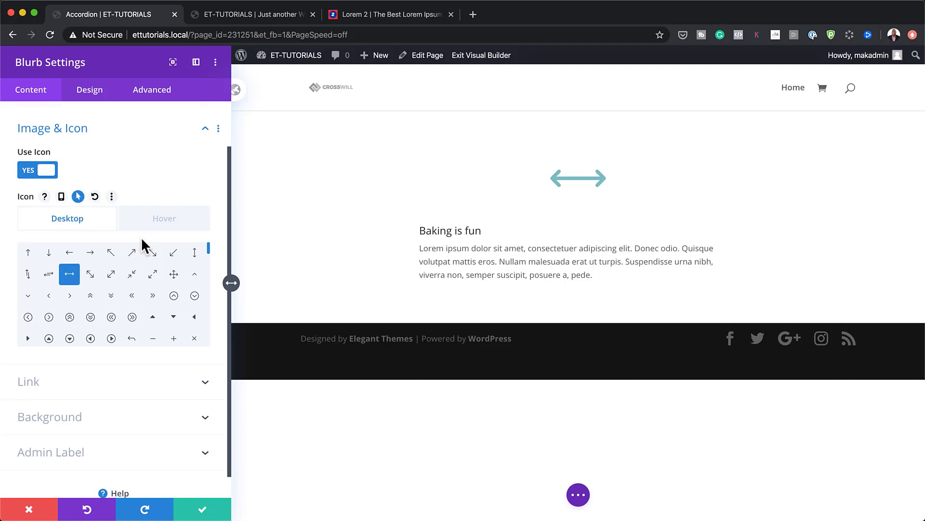
pyautogui.moveTo(195, 274)
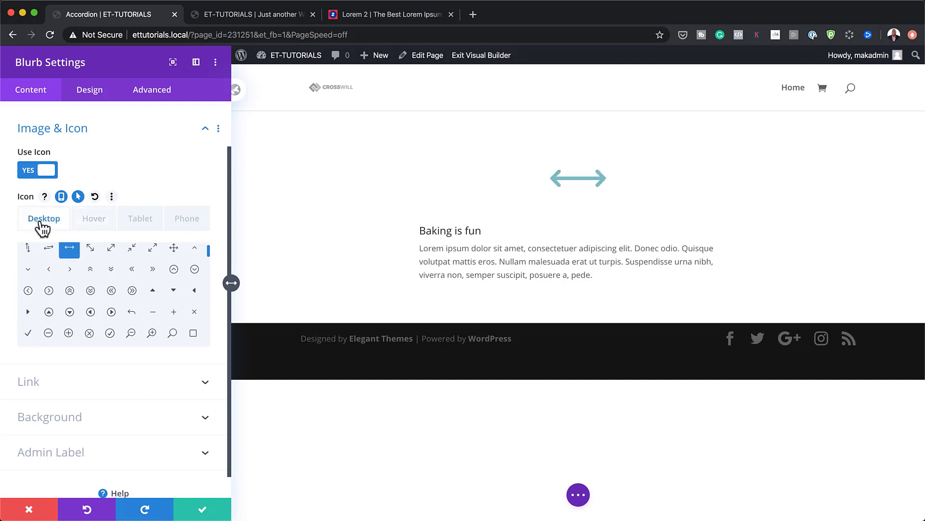
pyautogui.click(94, 218)
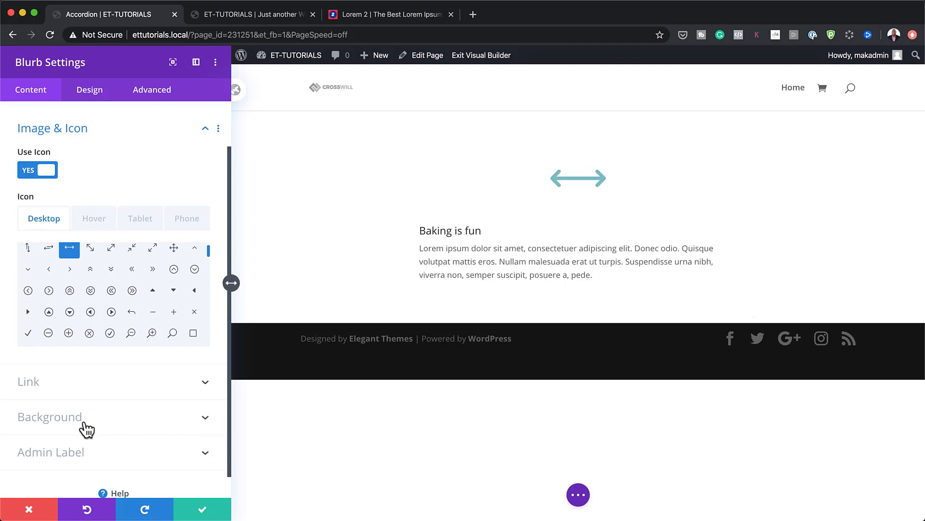
# Choose the cake-12-2 macarons photo from the media library as the blurb's background image.
pyautogui.click(49, 417)
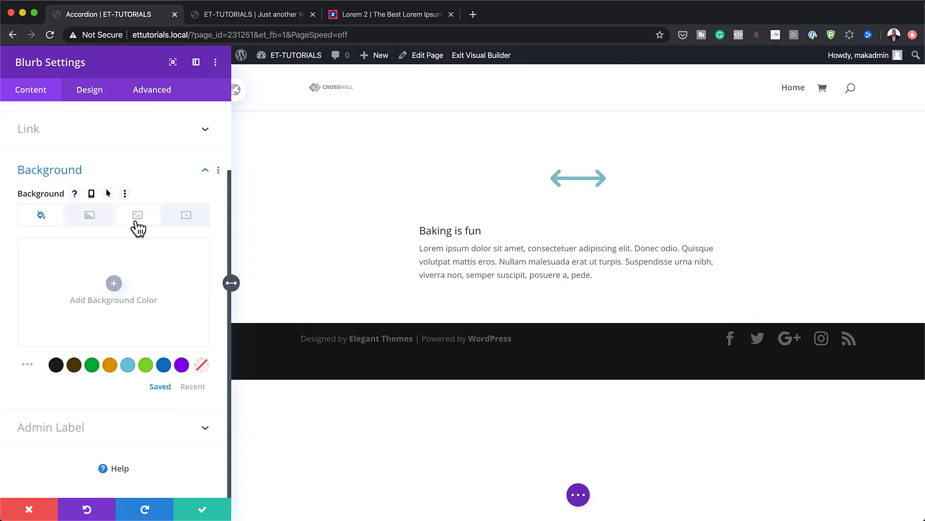
pyautogui.click(137, 214)
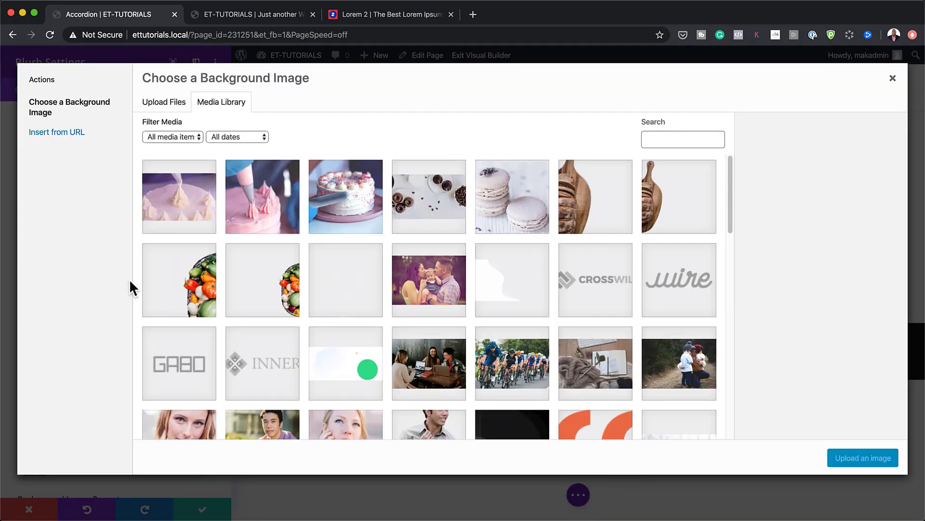
pyautogui.moveTo(372, 219)
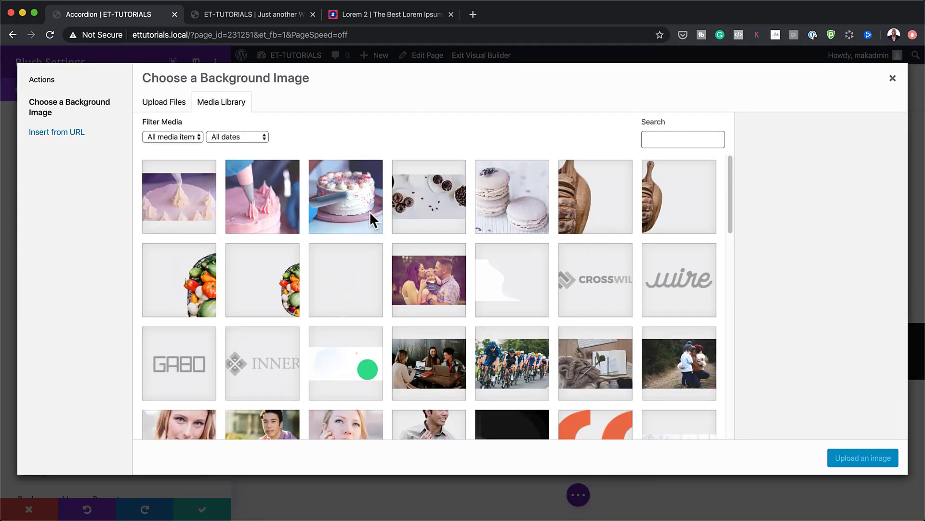
pyautogui.click(512, 197)
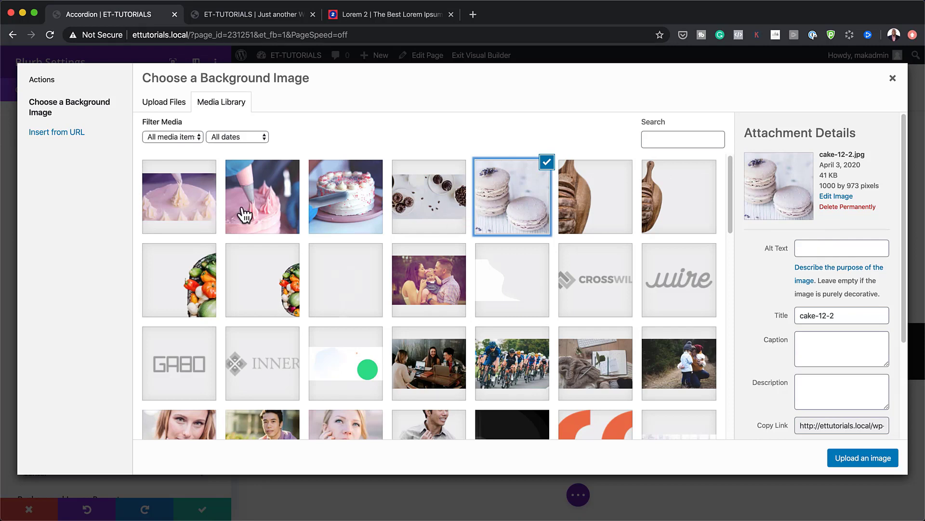
pyautogui.moveTo(530, 220)
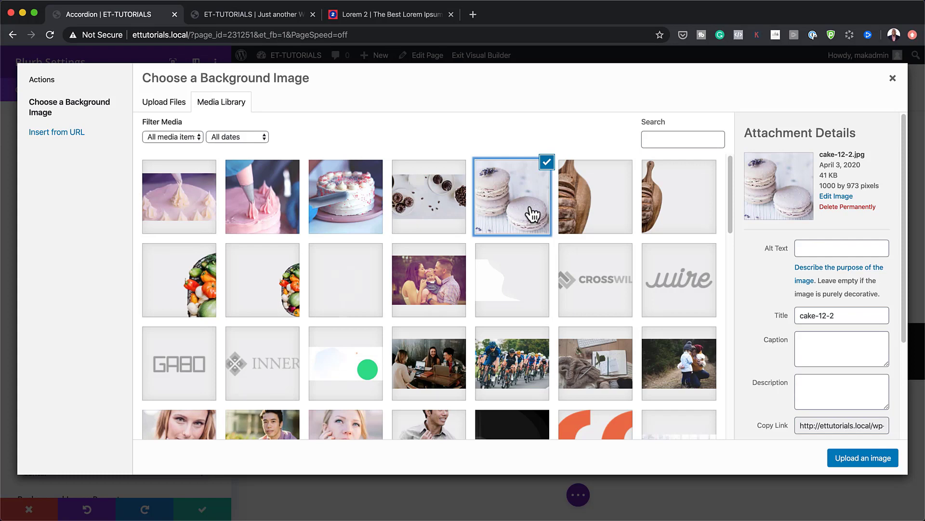
pyautogui.moveTo(561, 220)
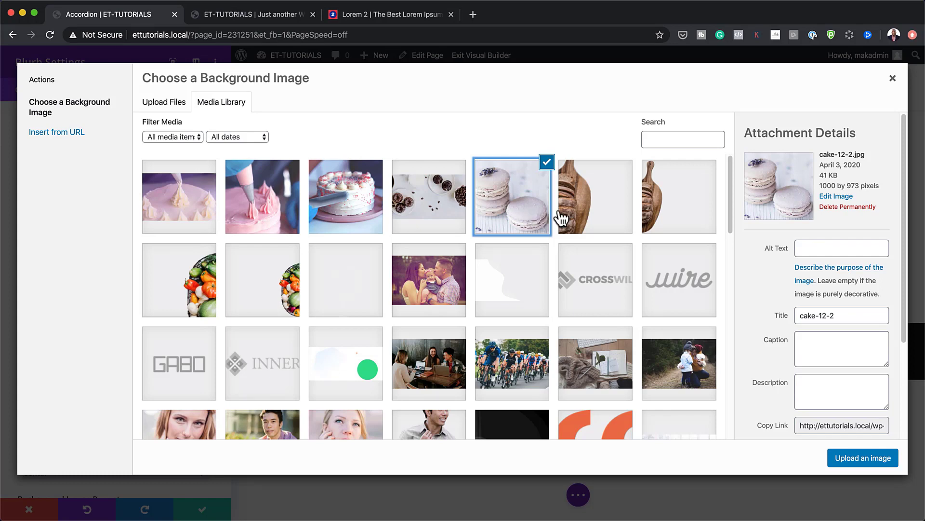
pyautogui.moveTo(730, 195)
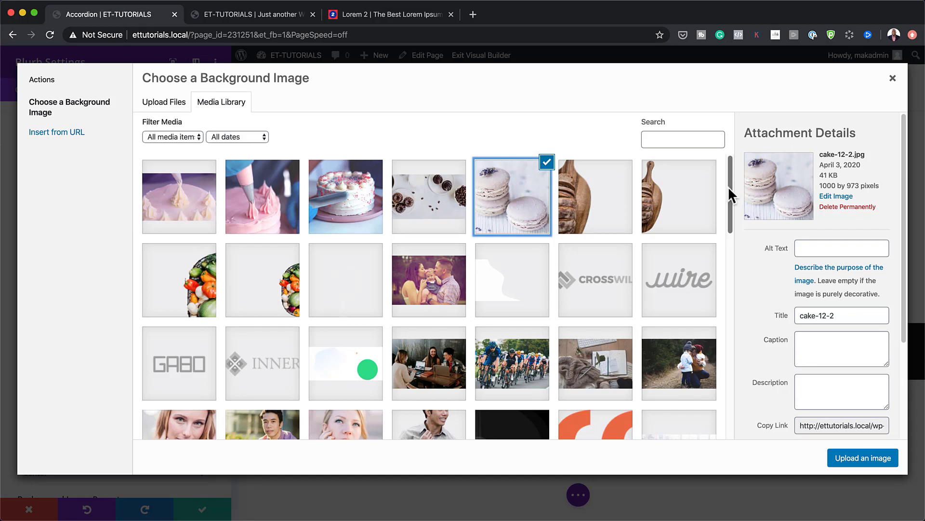
pyautogui.moveTo(885, 272)
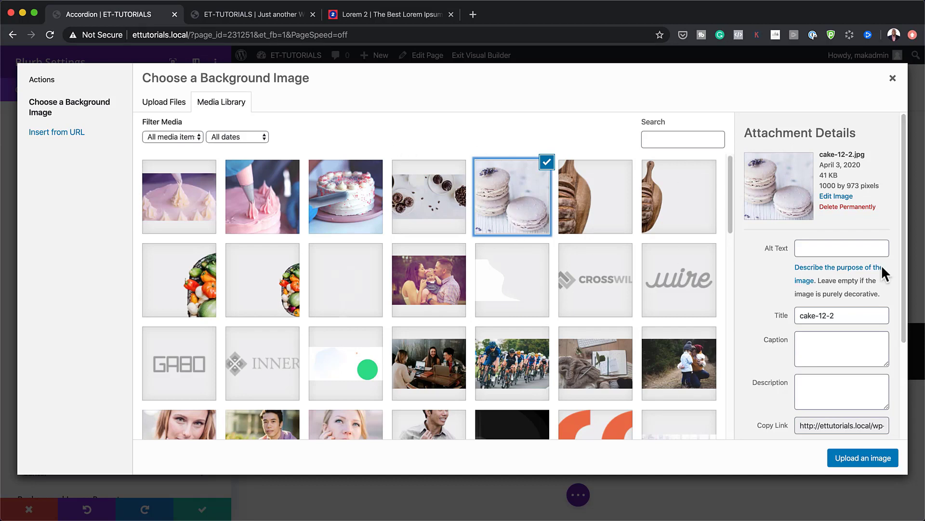
pyautogui.moveTo(511, 253)
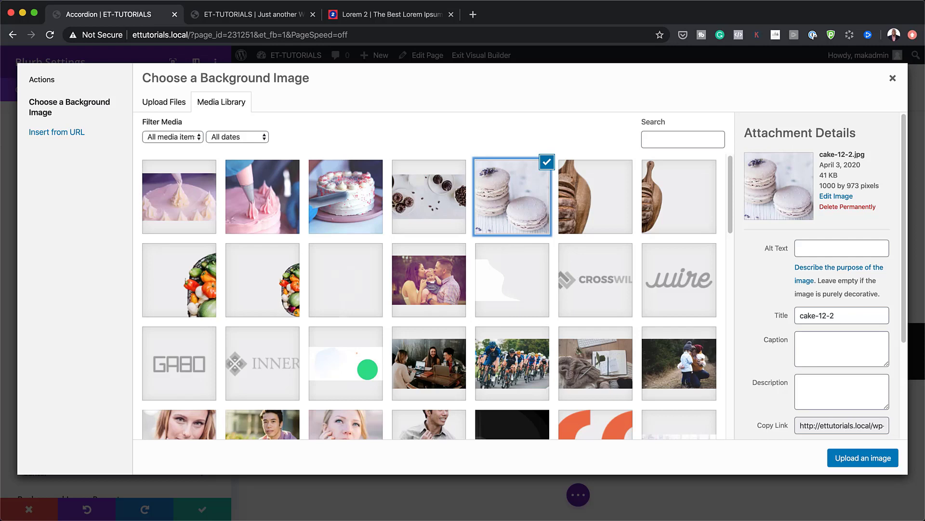
pyautogui.moveTo(732, 241)
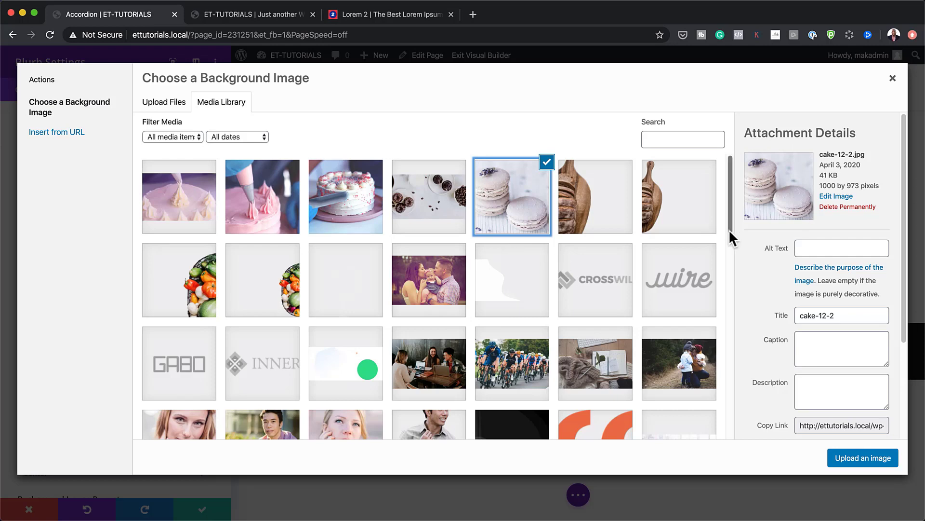
# Apply the macarons background with size Cover and position Center Left.
pyautogui.click(863, 457)
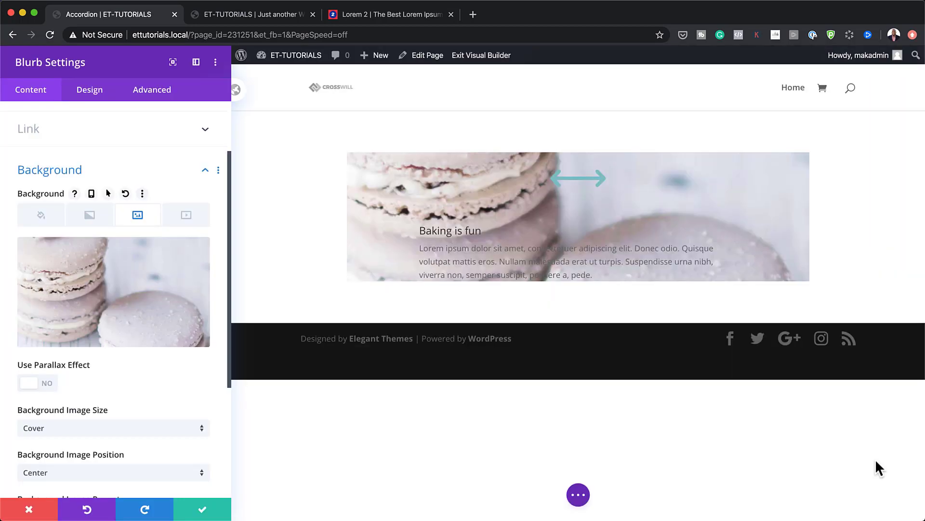
pyautogui.scroll(-3)
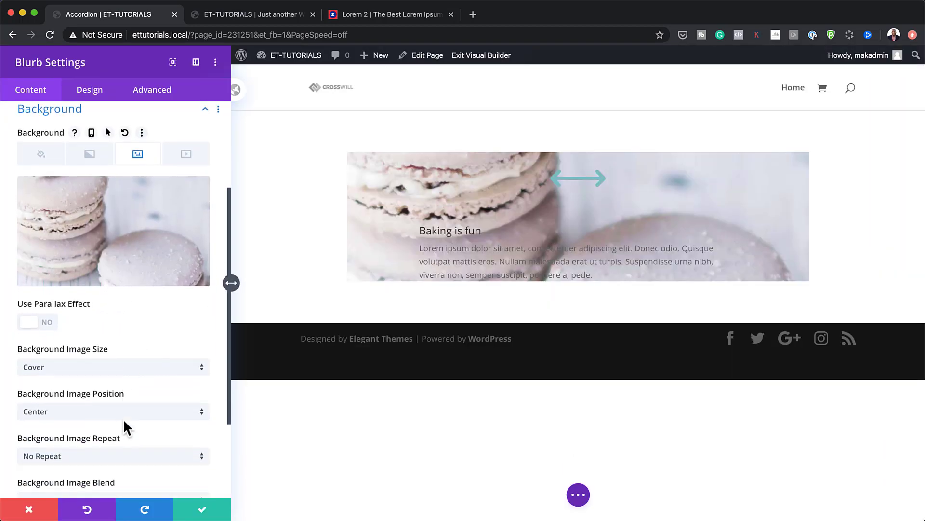
pyautogui.click(114, 411)
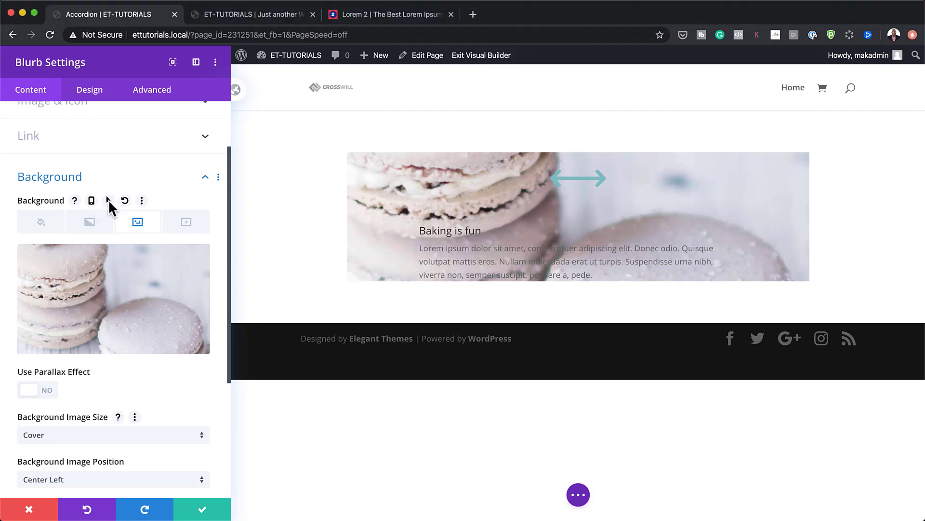
# Add a hover background gradient from #3e215b to transparent rgba(0,0,0,0).
pyautogui.click(108, 200)
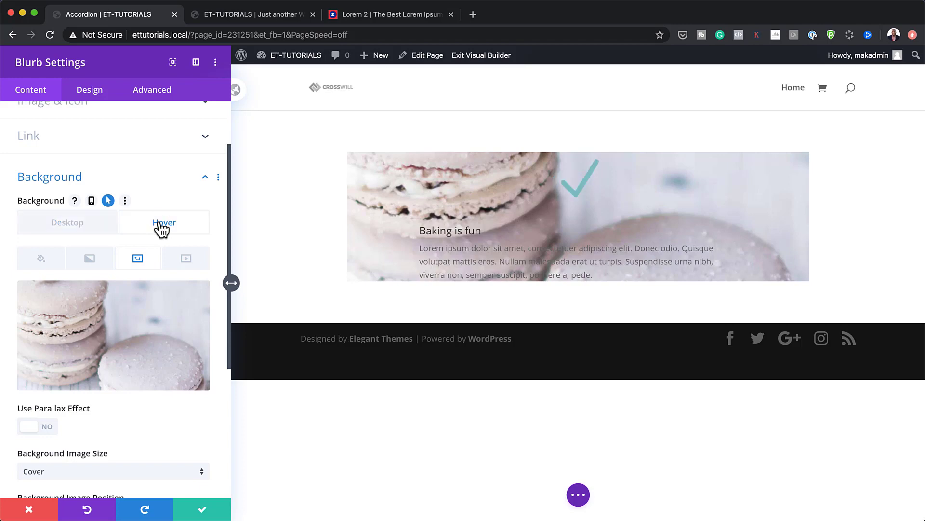
pyautogui.click(88, 258)
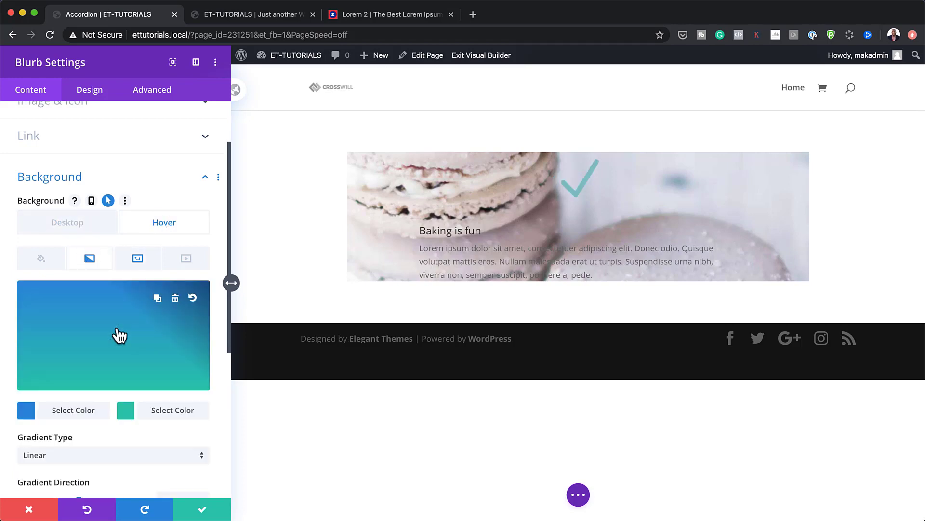
pyautogui.click(27, 411)
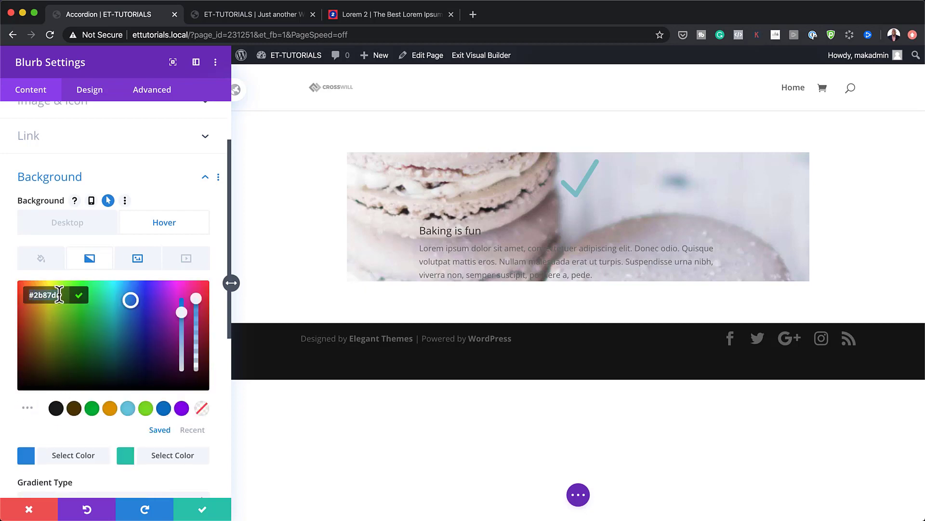
pyautogui.click(164, 354)
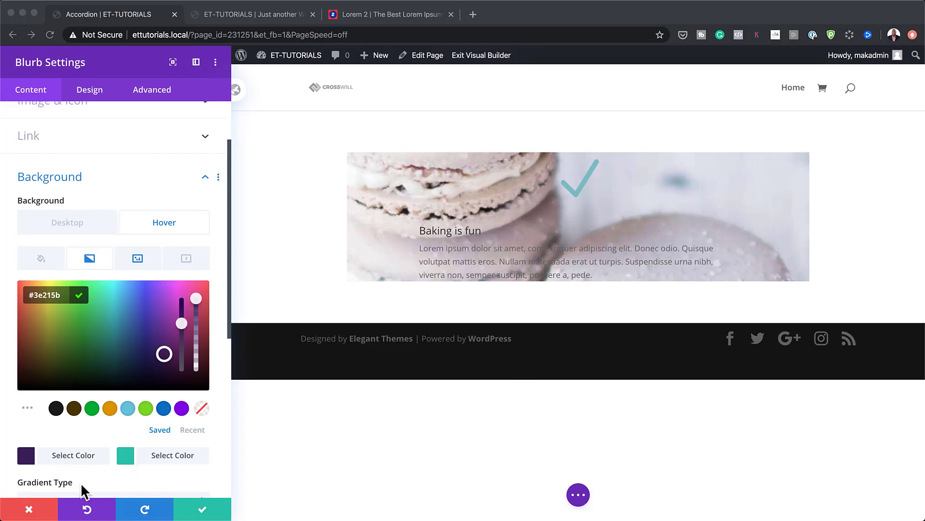
pyautogui.click(110, 309)
pyautogui.write('rgba(0,0,0,0)')
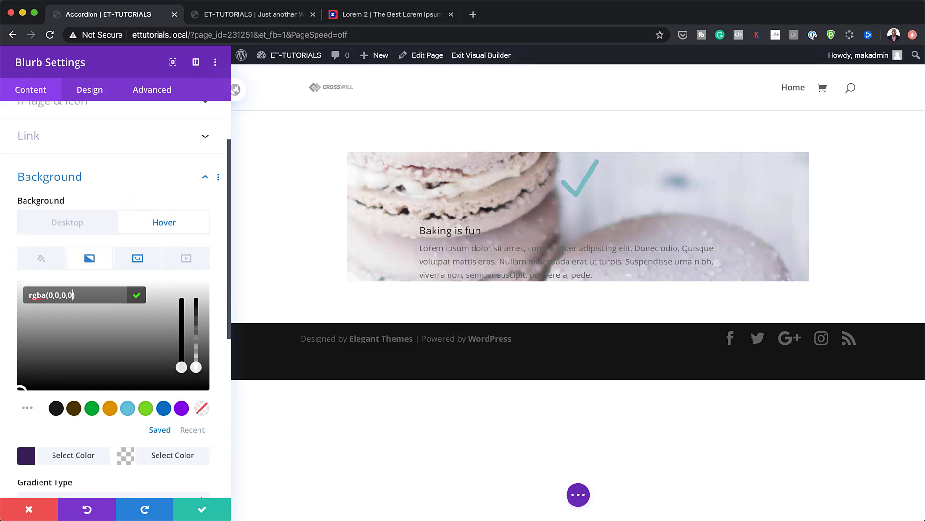
# Set the hover gradient direction to 90deg and place it above the macaron background image.
pyautogui.scroll(-3)
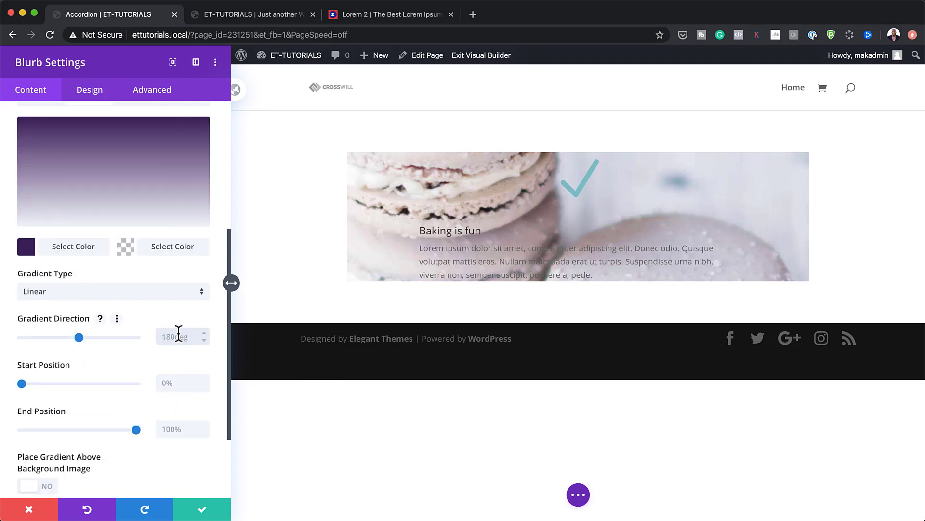
pyautogui.moveTo(78, 337); pyautogui.dragTo(50, 337)
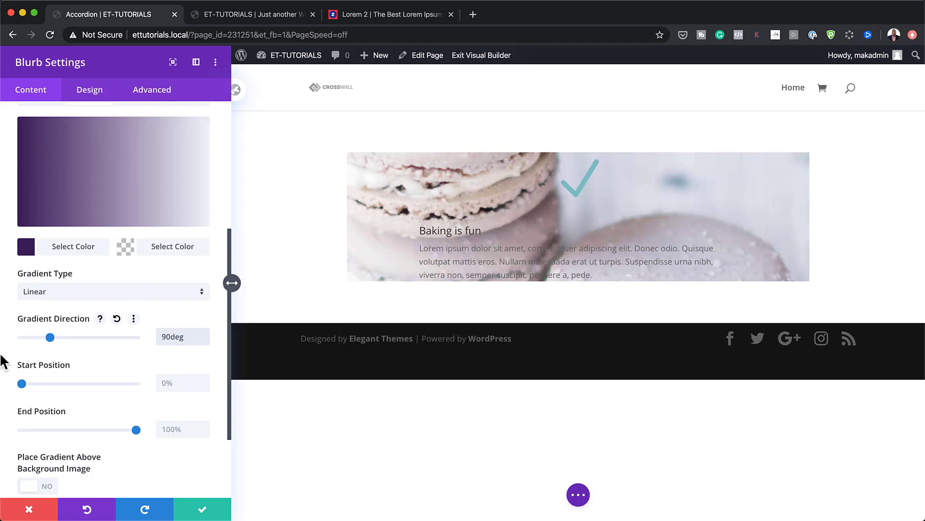
pyautogui.moveTo(644, 205)
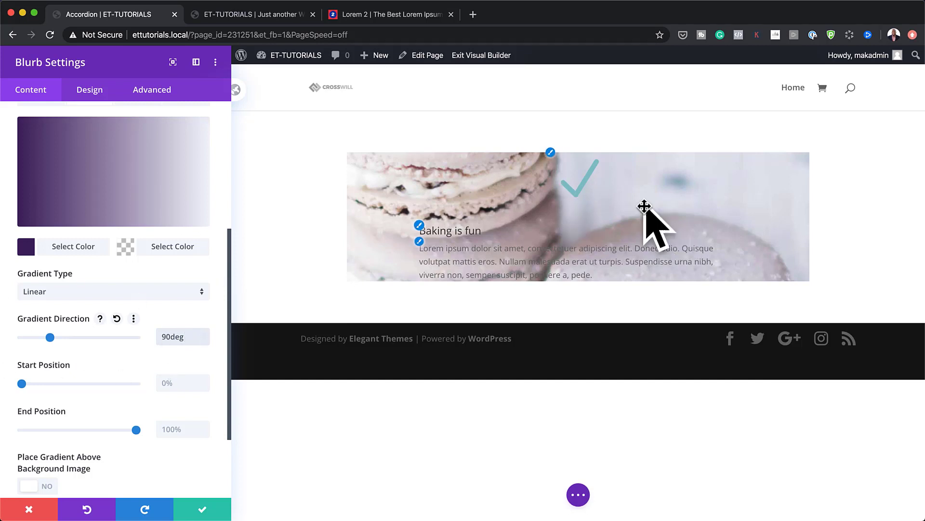
pyautogui.scroll(-3)
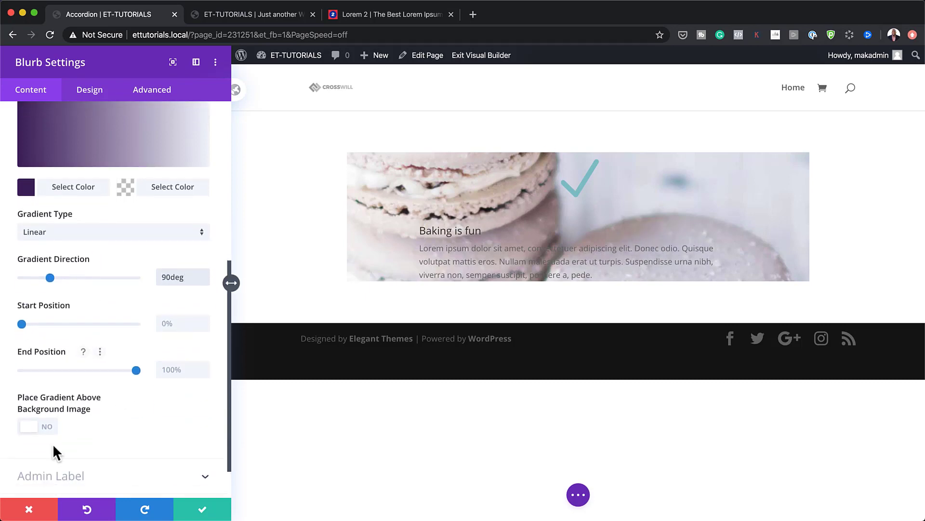
pyautogui.click(36, 426)
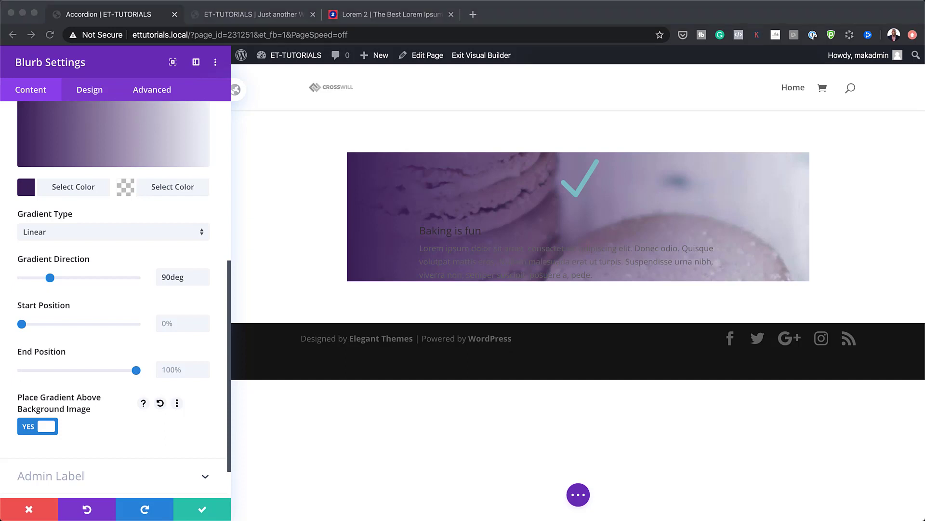
pyautogui.moveTo(101, 108)
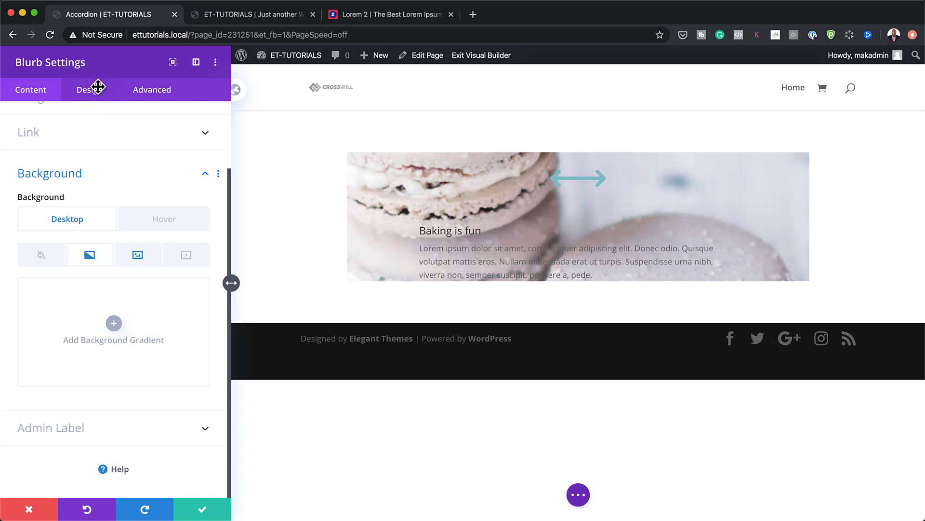
# Under Image & Icon, set the arrow icon colour to #ffffff and its placement to Left.
pyautogui.click(90, 90)
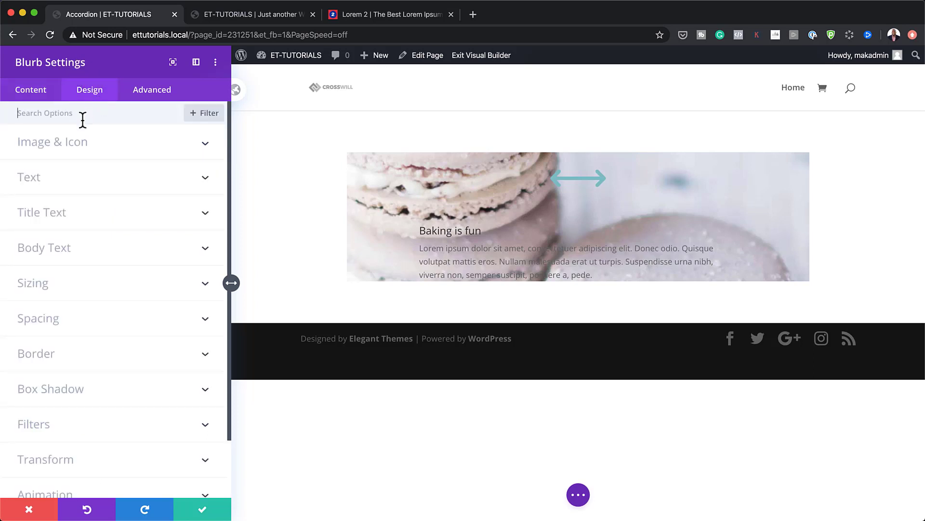
pyautogui.moveTo(80, 143)
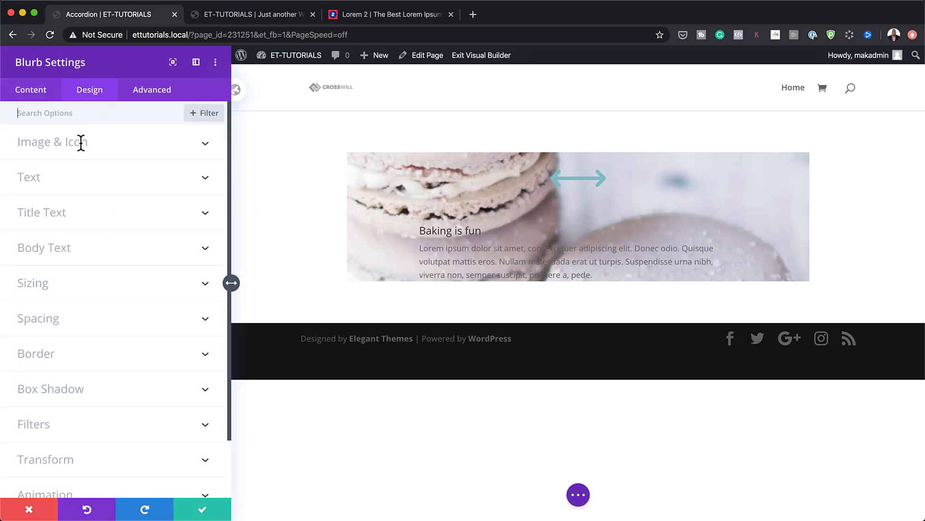
pyautogui.click(52, 141)
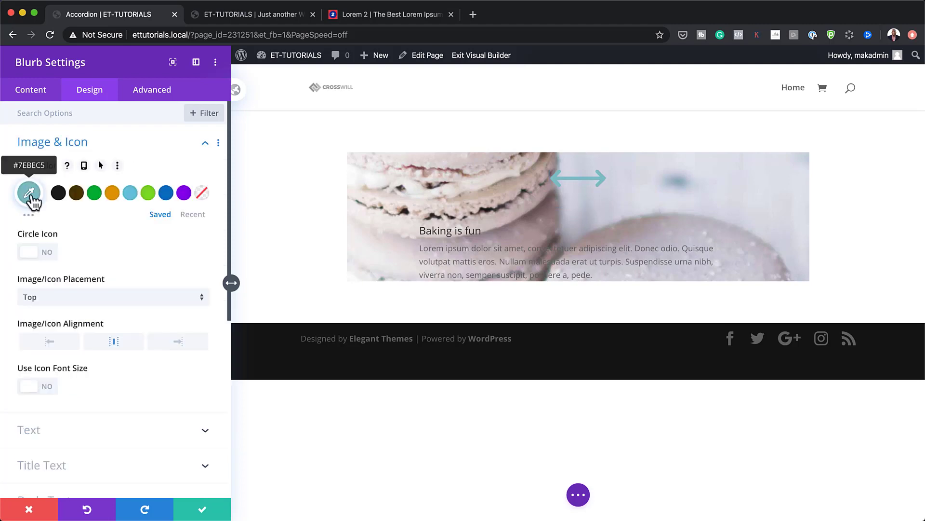
pyautogui.click(29, 192)
pyautogui.write('#ffffff')
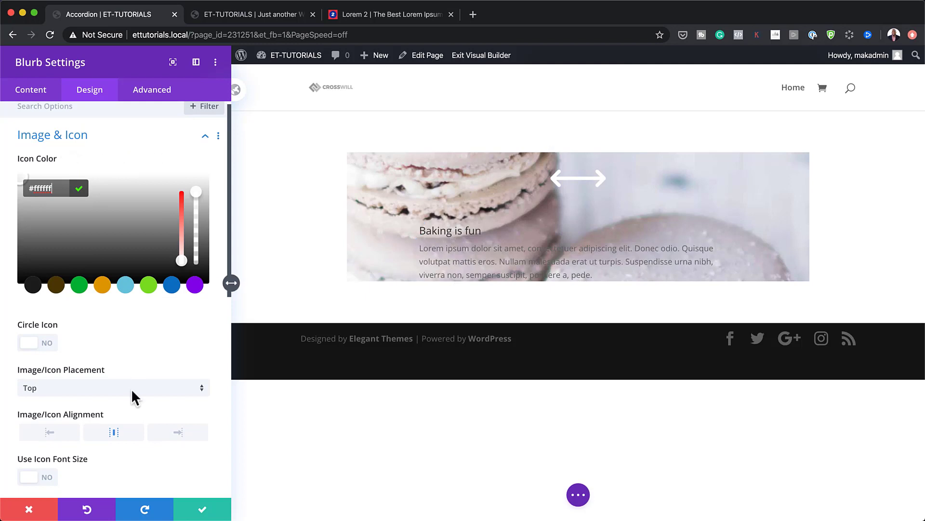
pyautogui.click(113, 387)
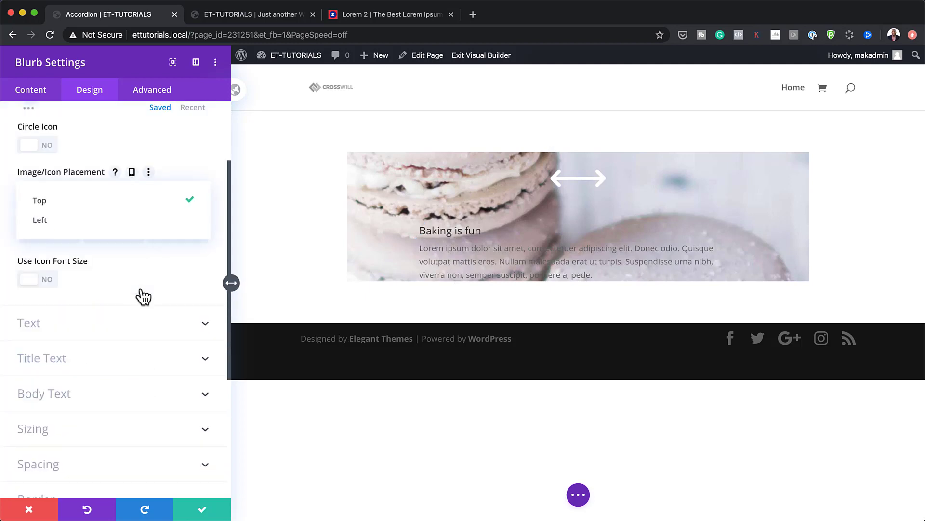
pyautogui.click(40, 219)
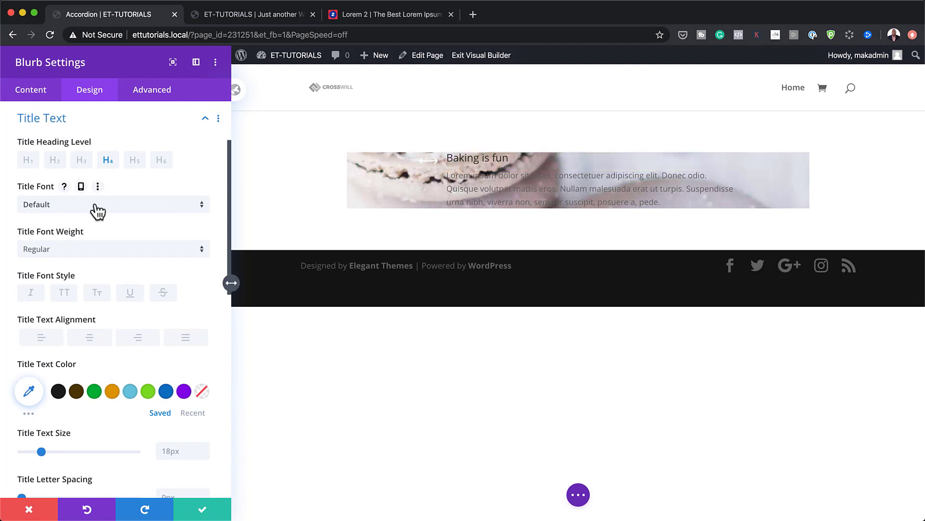
# Make the title text Poppins Semi Bold with a Transparent default colour.
pyautogui.click(114, 204)
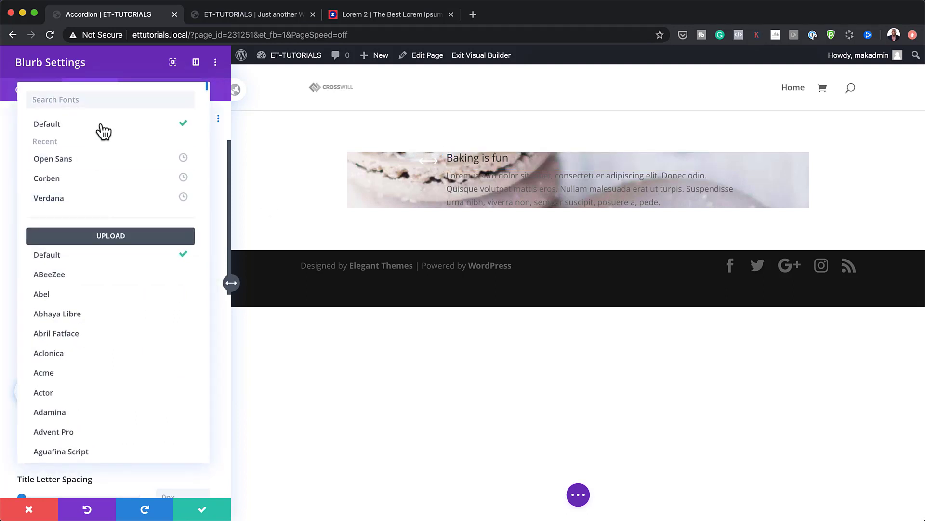
pyautogui.write('p')
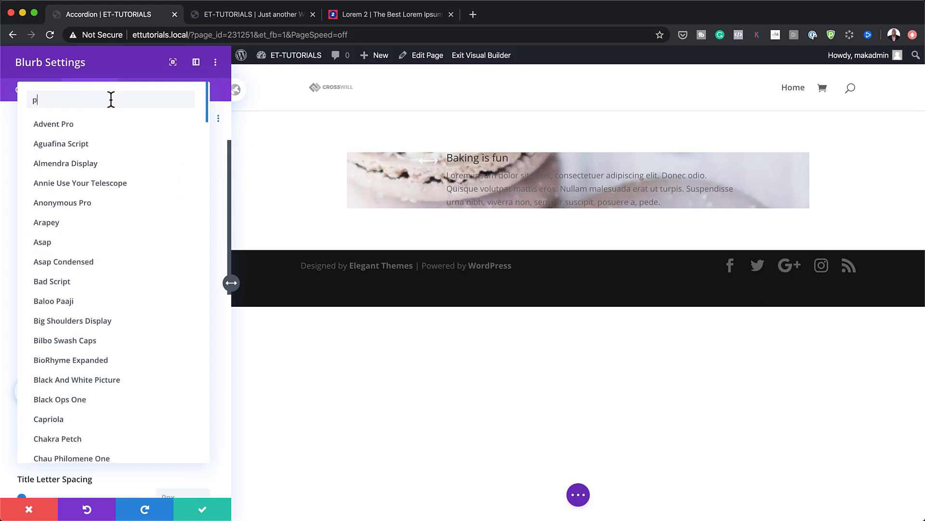
pyautogui.write('opp')
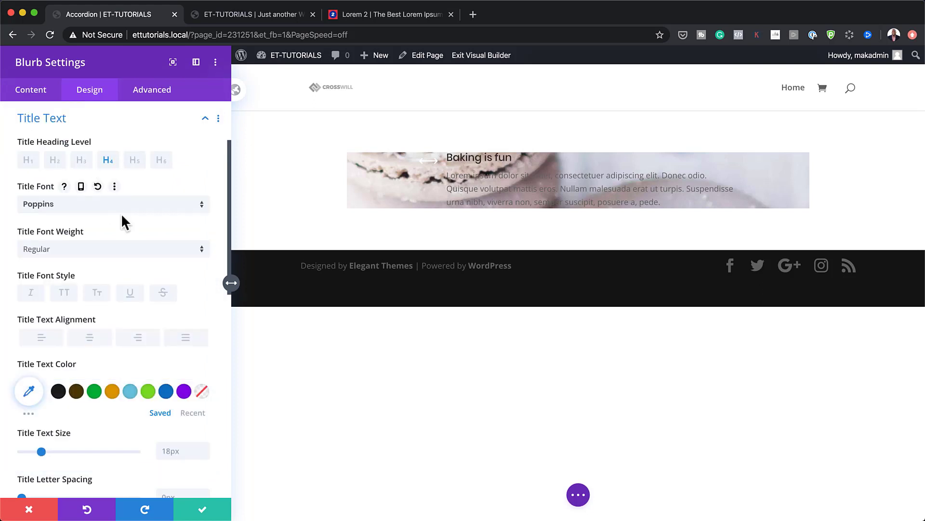
pyautogui.click(114, 249)
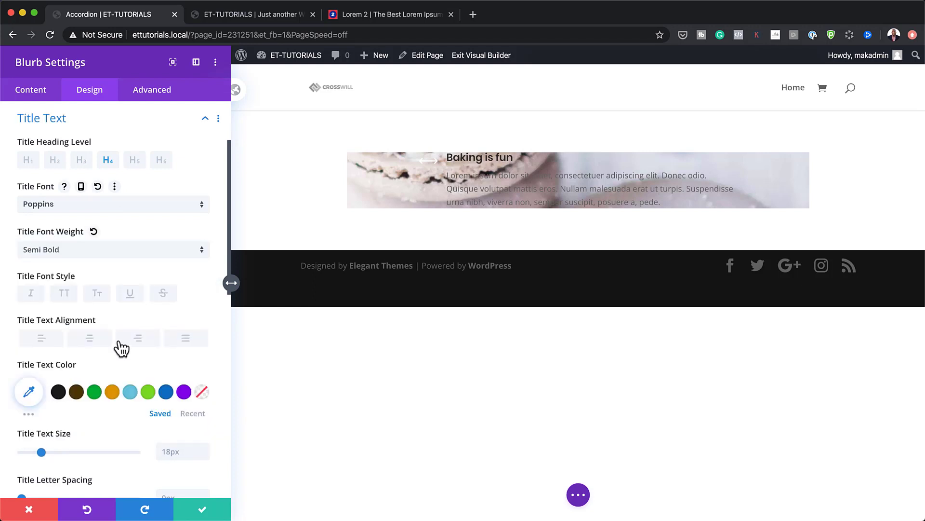
pyautogui.moveTo(201, 391)
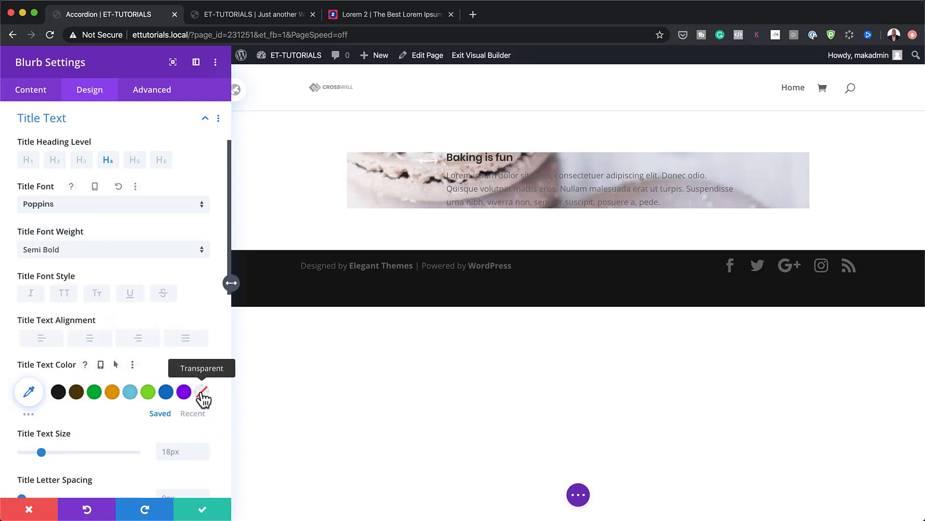
pyautogui.click(204, 393)
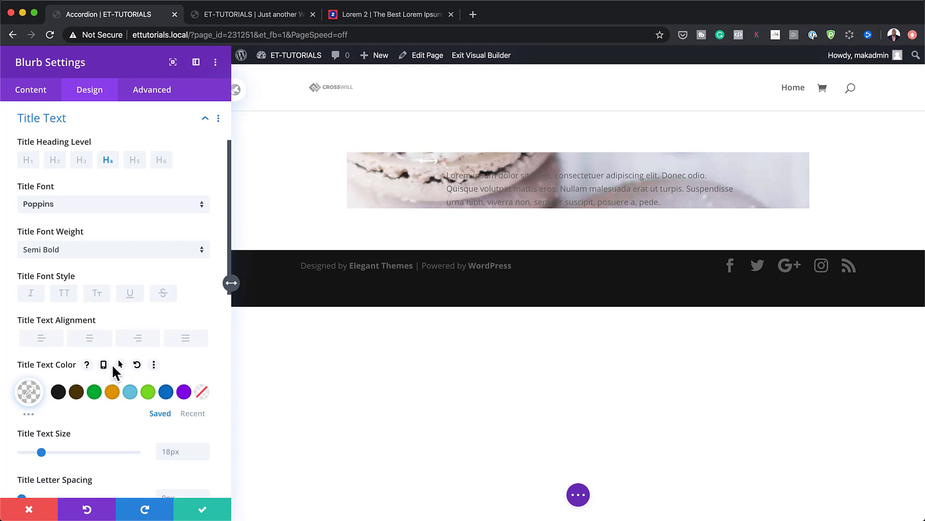
# Enable hover for the title colour and choose a custom visible hover colour.
pyautogui.click(119, 364)
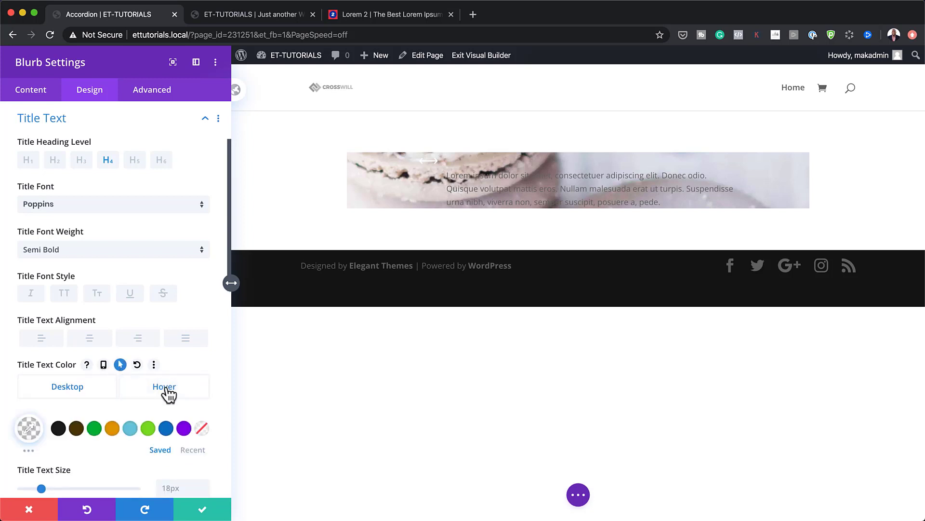
pyautogui.click(164, 386)
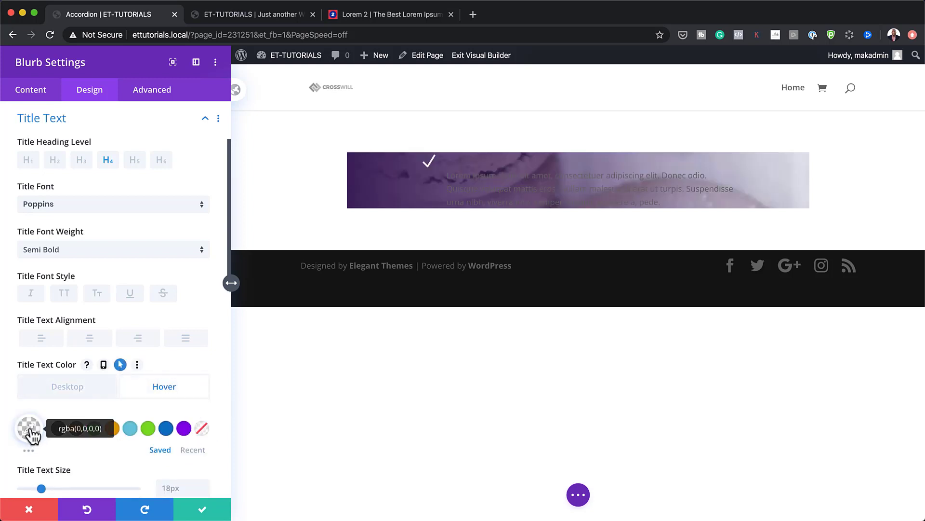
pyautogui.click(27, 435)
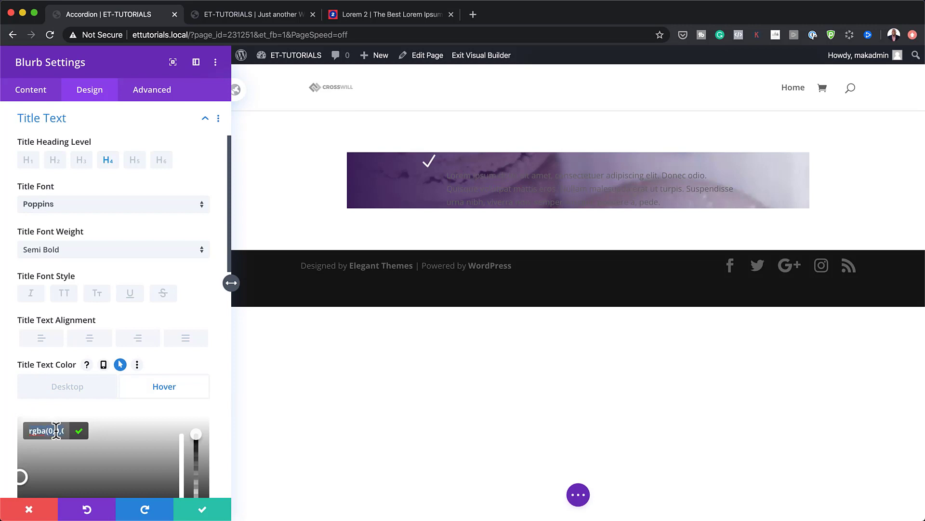
pyautogui.click(58, 380)
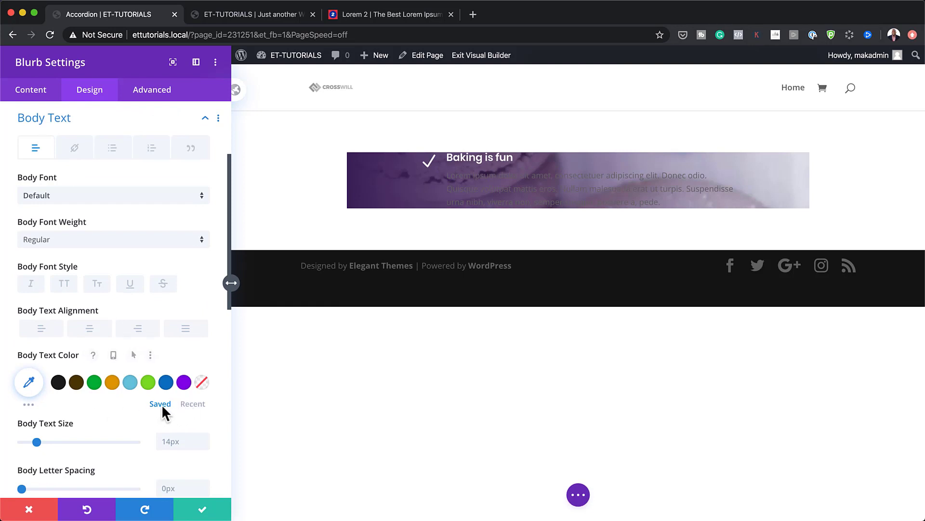
# Set the blurb's Body Text Color to white from the swatches.
pyautogui.click(192, 403)
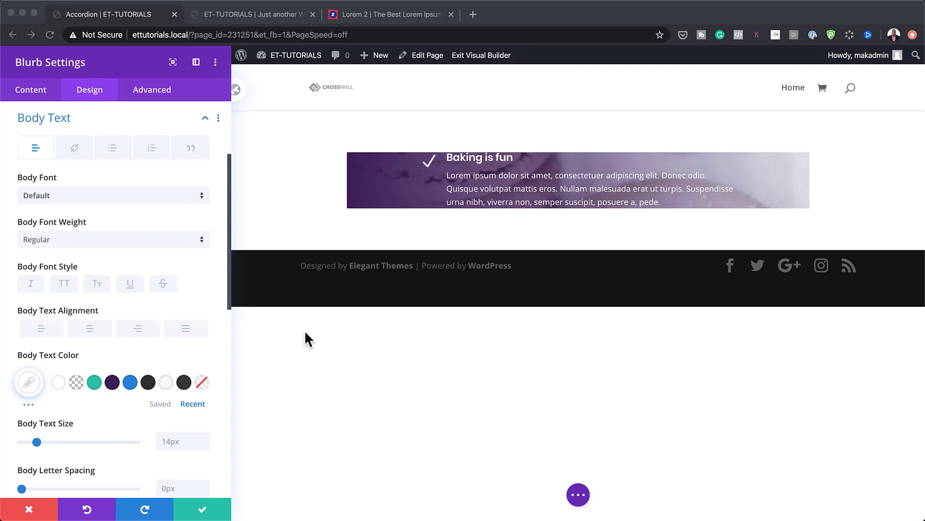
# In Sizing, set the blurb's Height to 100%.
pyautogui.scroll(-3)
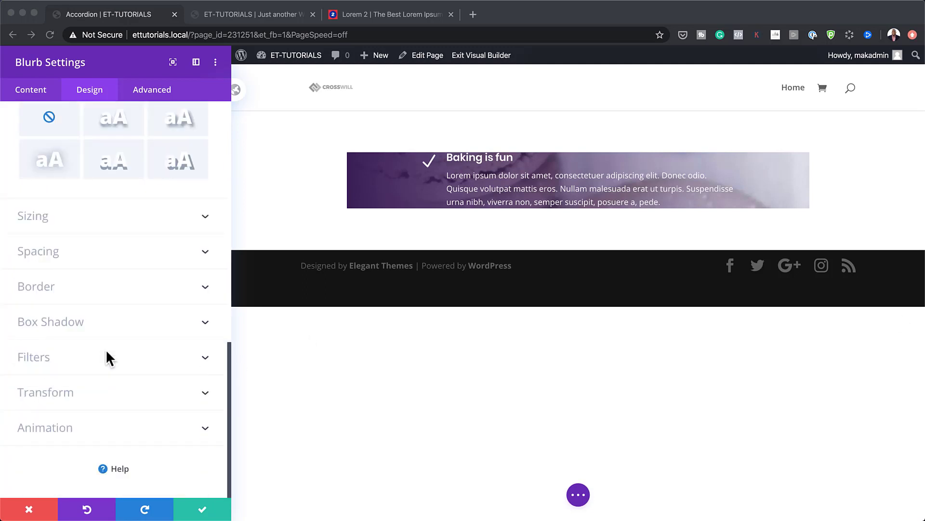
pyautogui.click(33, 216)
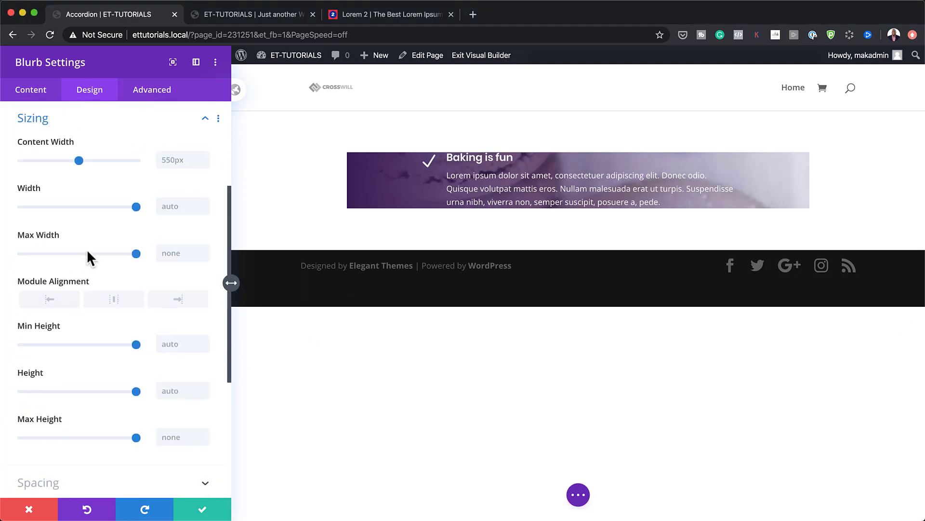
pyautogui.moveTo(181, 386)
pyautogui.write('100')
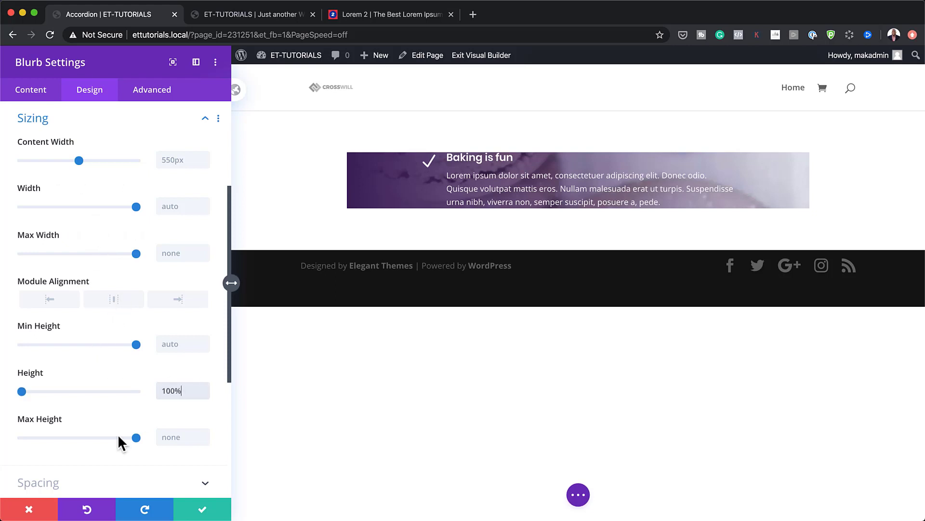
pyautogui.scroll(-3)
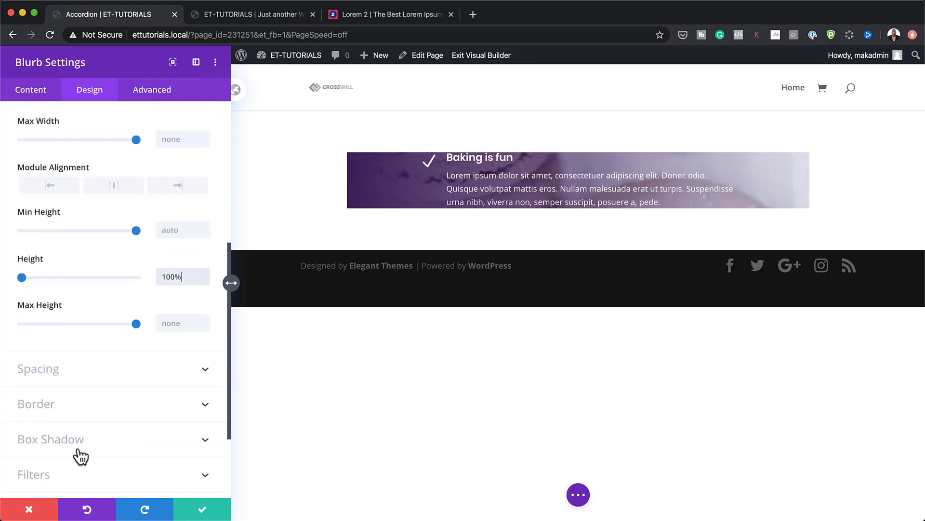
# Apply a drop-shadow preset with Horizontal Position -12px and Vertical Position 0px.
pyautogui.click(52, 439)
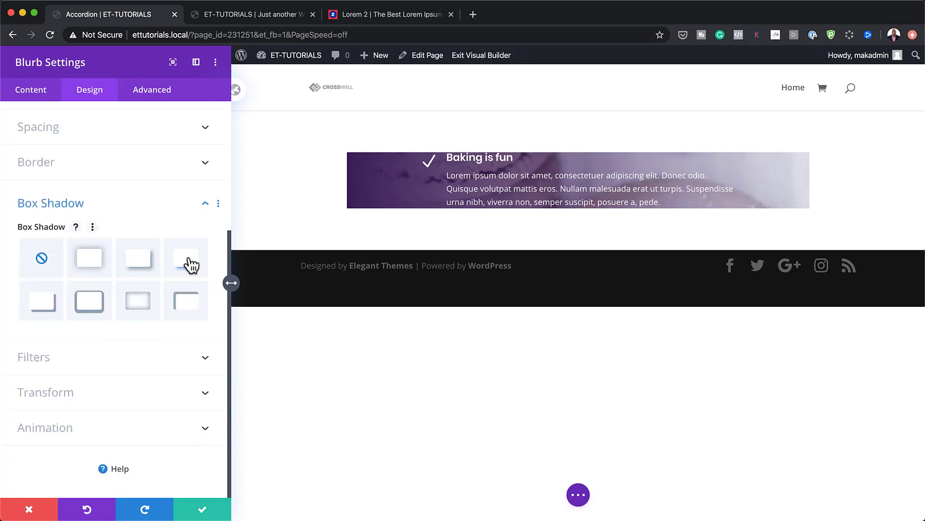
pyautogui.click(185, 258)
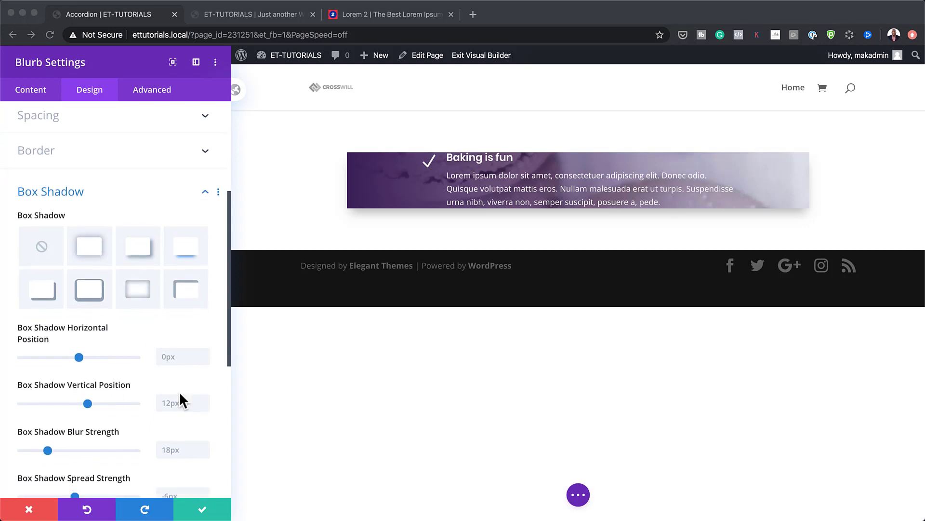
pyautogui.scroll(-3)
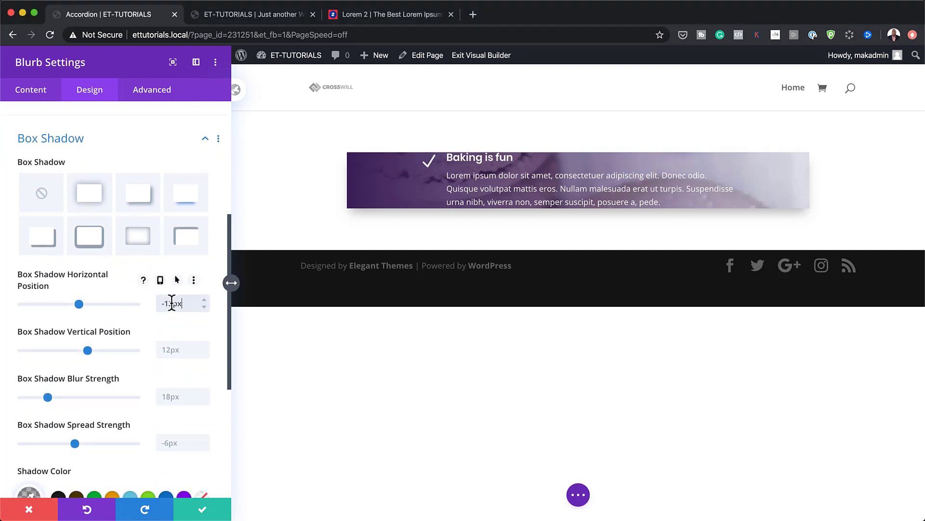
pyautogui.write('-12px')
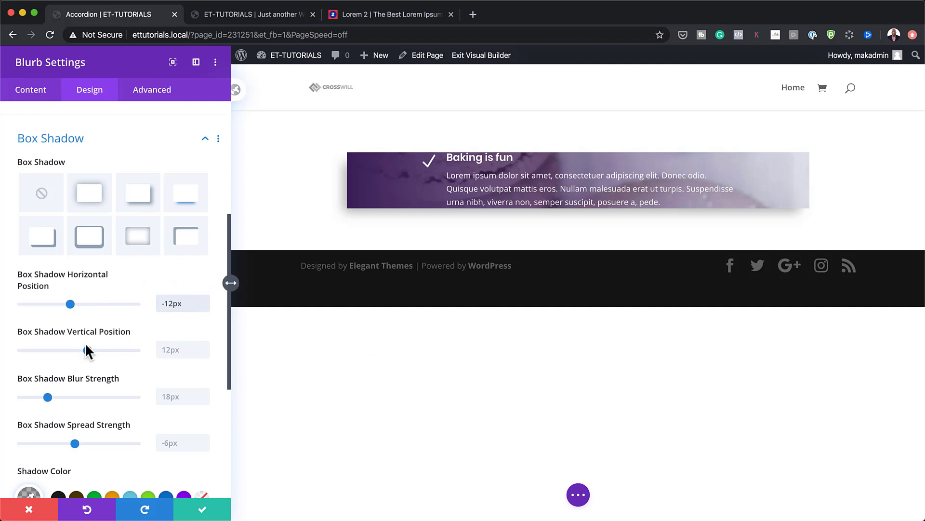
pyautogui.click(182, 349)
pyautogui.write('0')
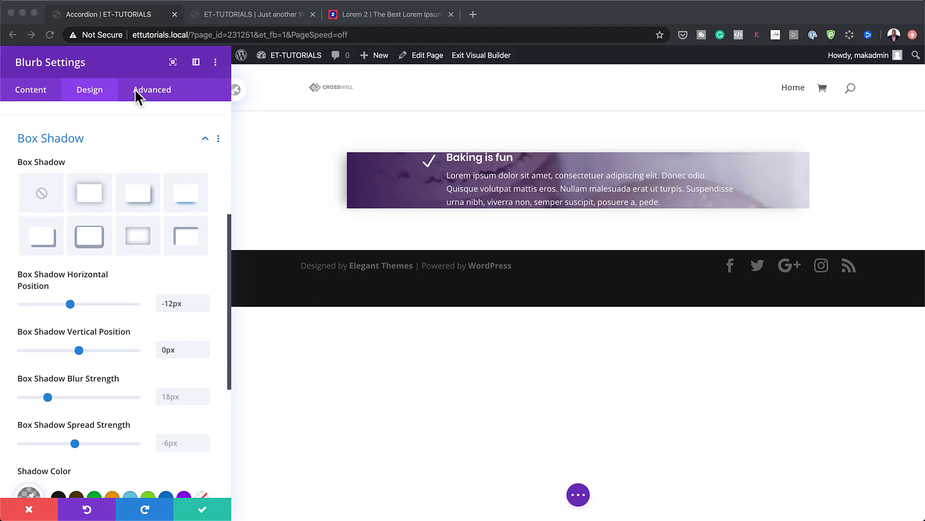
# Under Advanced > Custom CSS, enter flex:1; for the Main Element.
pyautogui.click(152, 90)
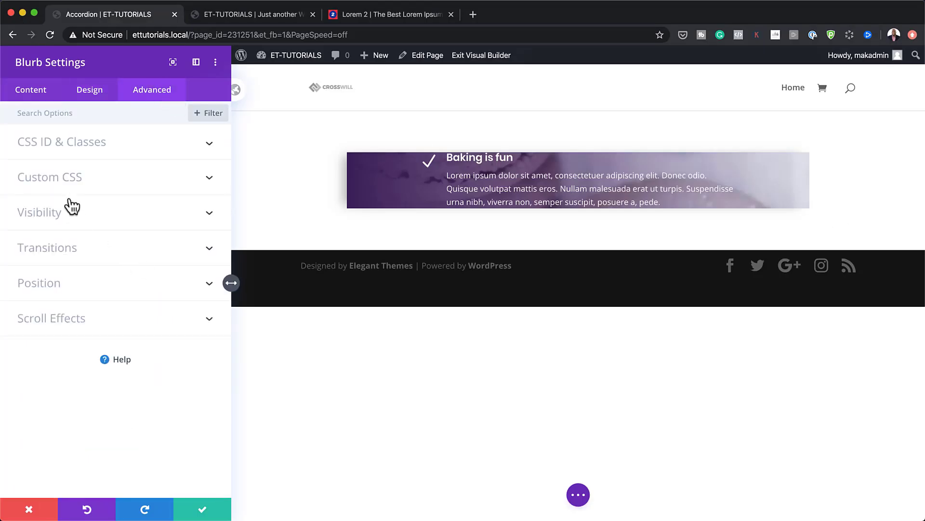
pyautogui.click(49, 177)
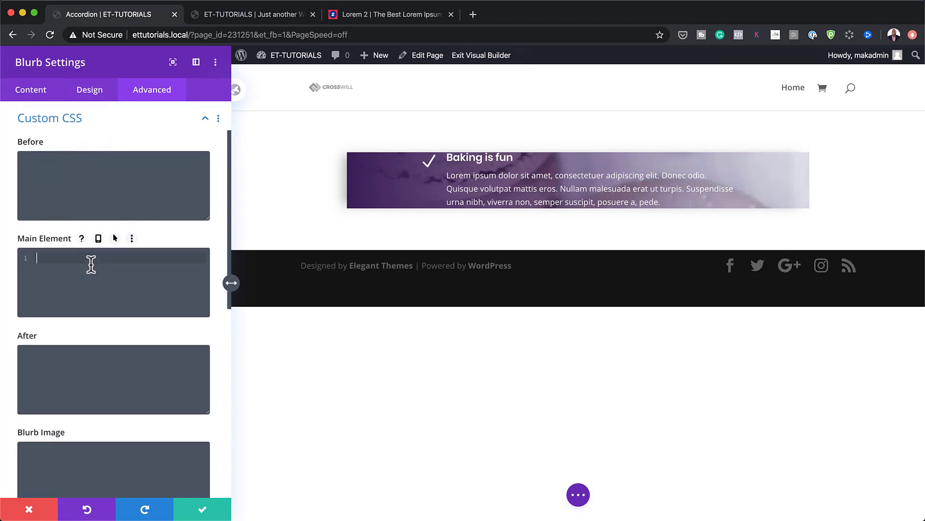
pyautogui.write('flex:1;')
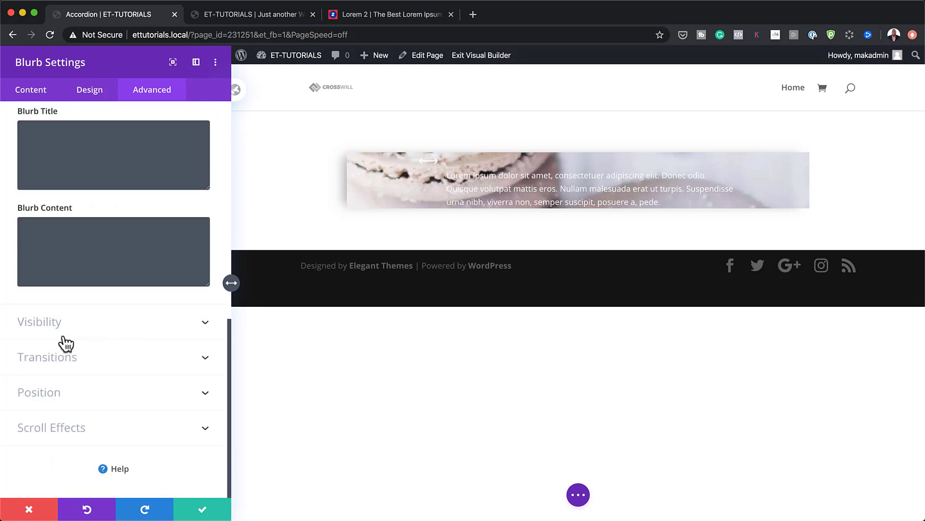
# In Visibility, set both Horizontal and Vertical Overflow to Hidden.
pyautogui.click(39, 322)
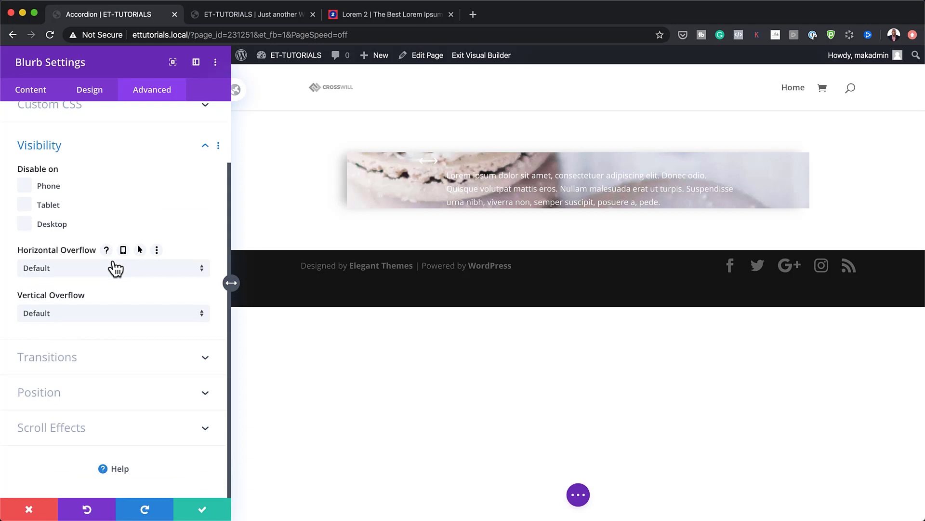
pyautogui.click(114, 268)
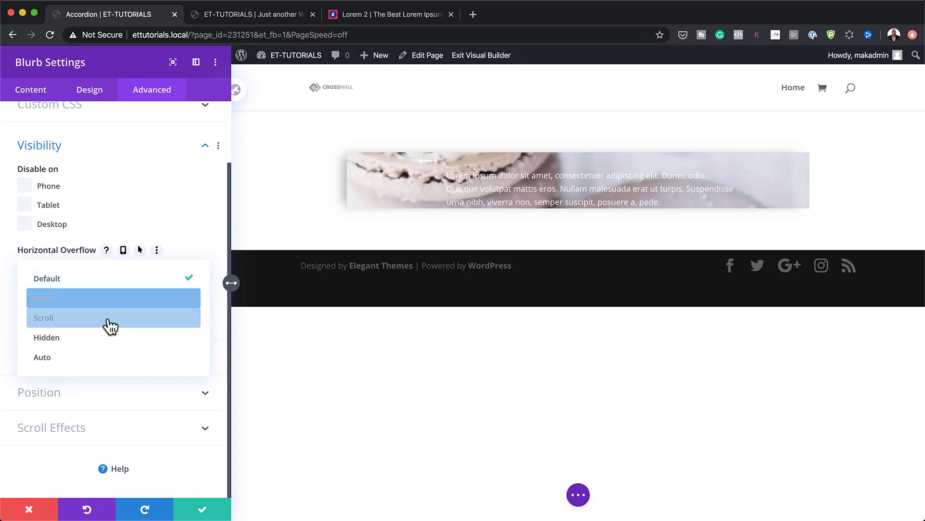
pyautogui.click(46, 337)
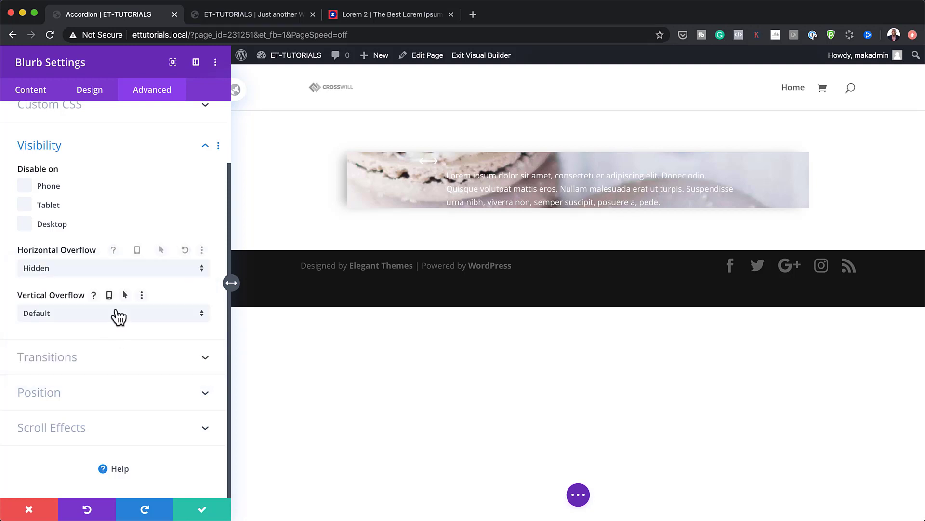
pyautogui.click(114, 313)
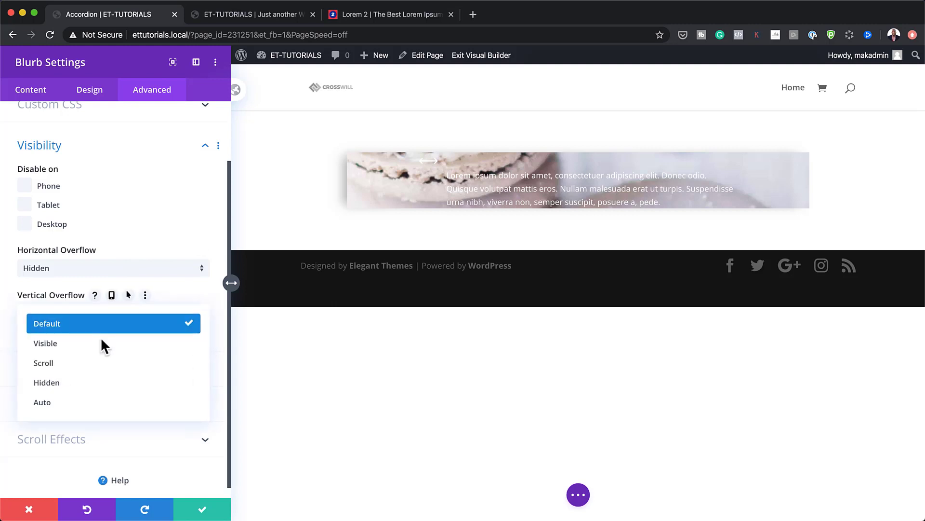
pyautogui.click(47, 382)
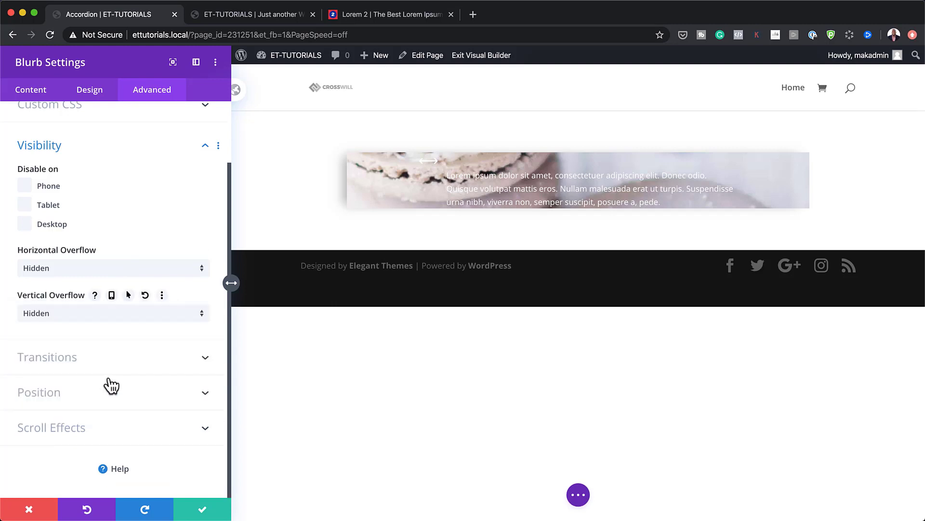
# Set Transition Duration to 400ms with a Linear speed curve.
pyautogui.click(47, 356)
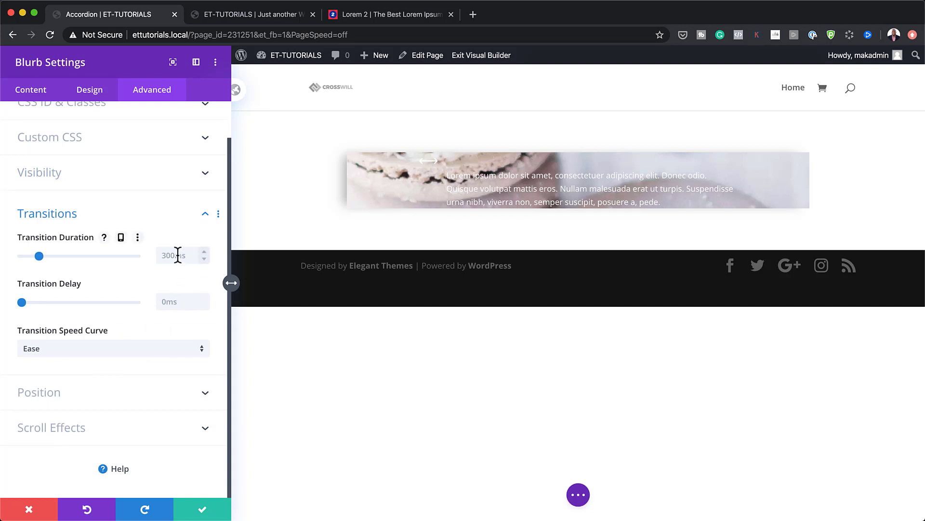
pyautogui.write('400ms')
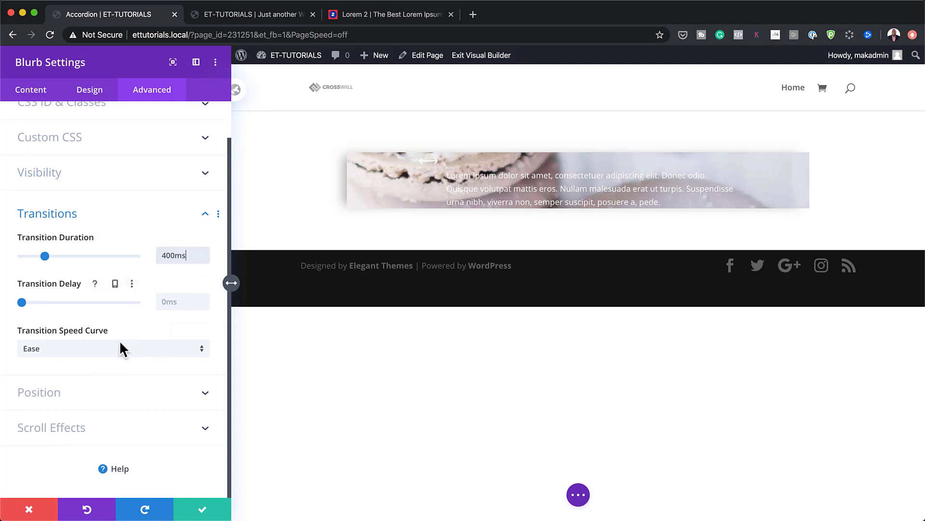
pyautogui.click(114, 348)
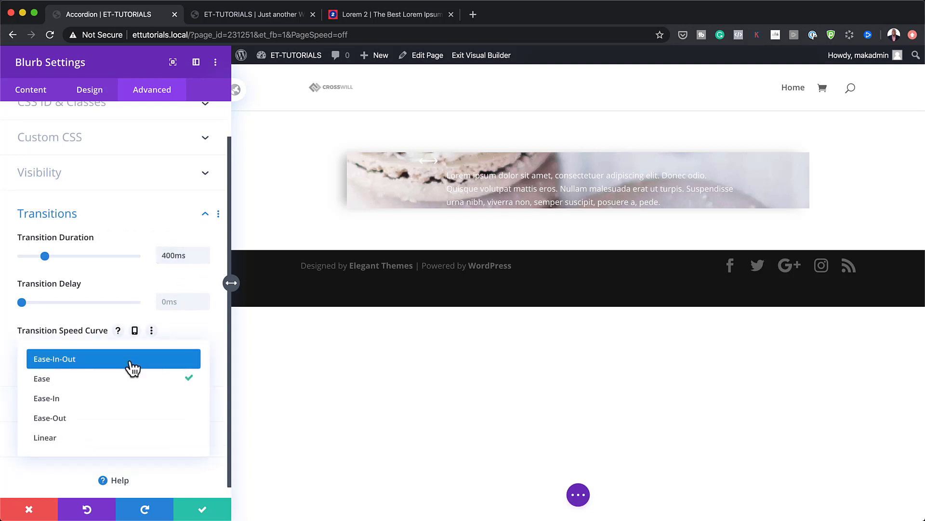
pyautogui.click(44, 438)
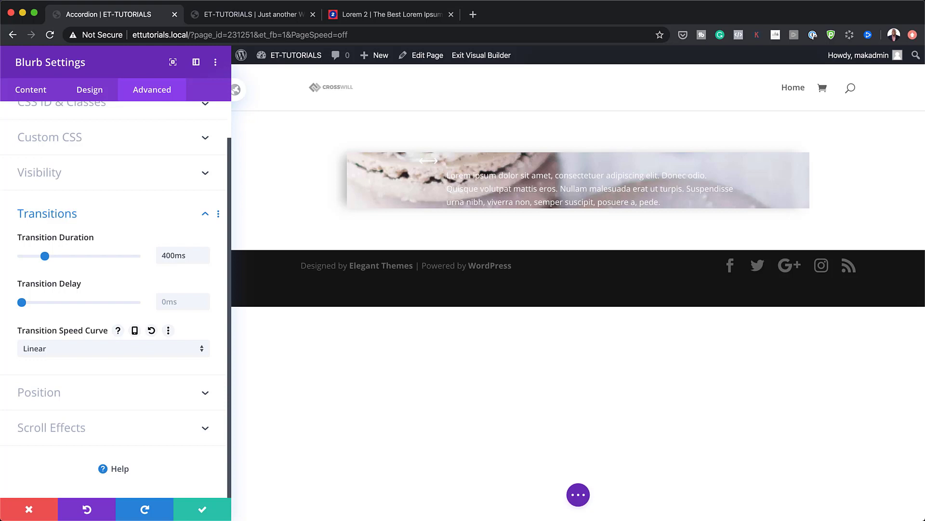
# Save the blurb settings so the row shows five baking-image panels side by side.
pyautogui.click(30, 509)
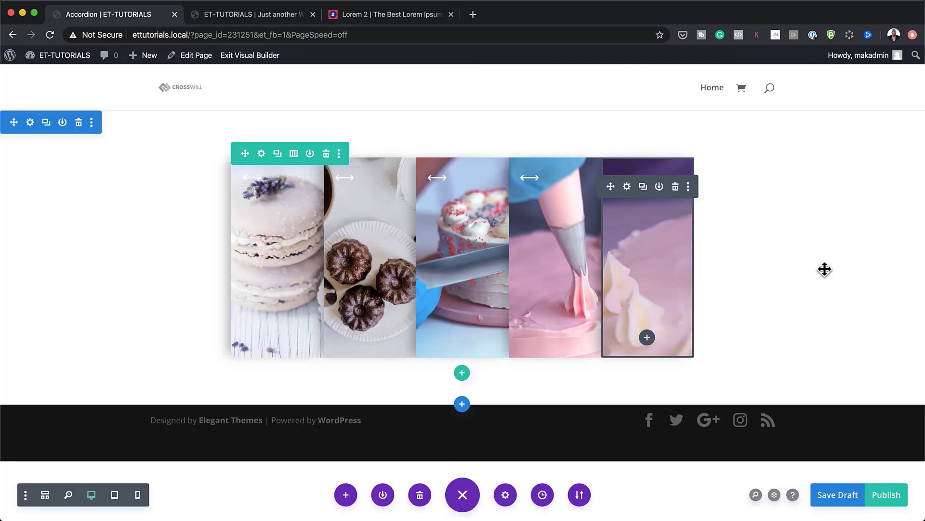
pyautogui.moveTo(316, 211)
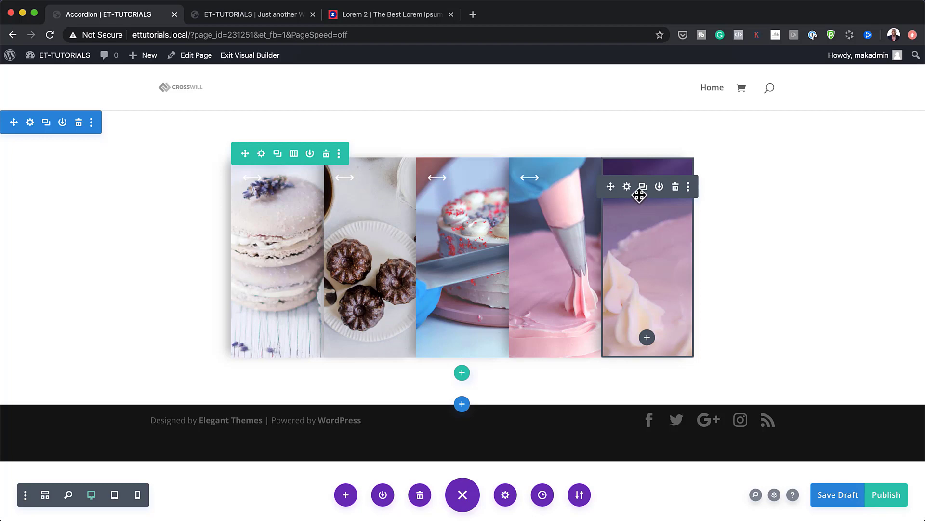
pyautogui.moveTo(627, 187)
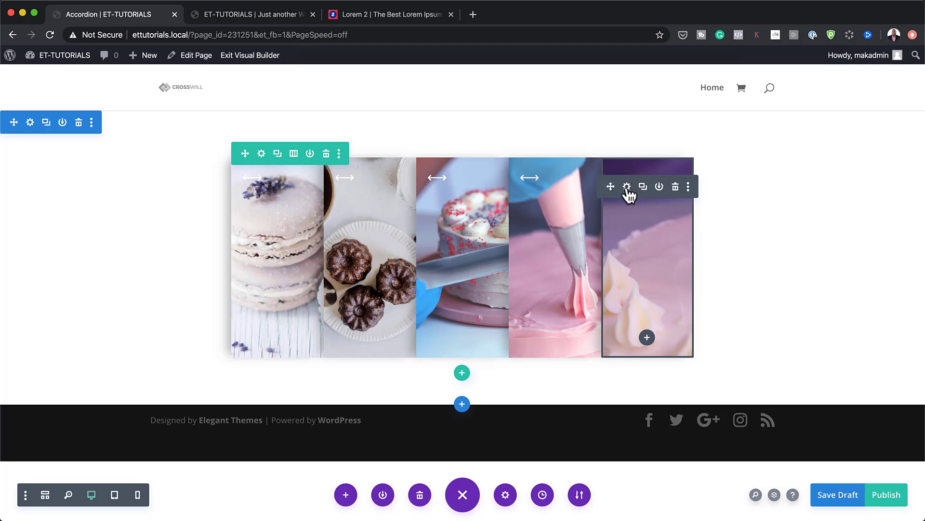
pyautogui.click(627, 187)
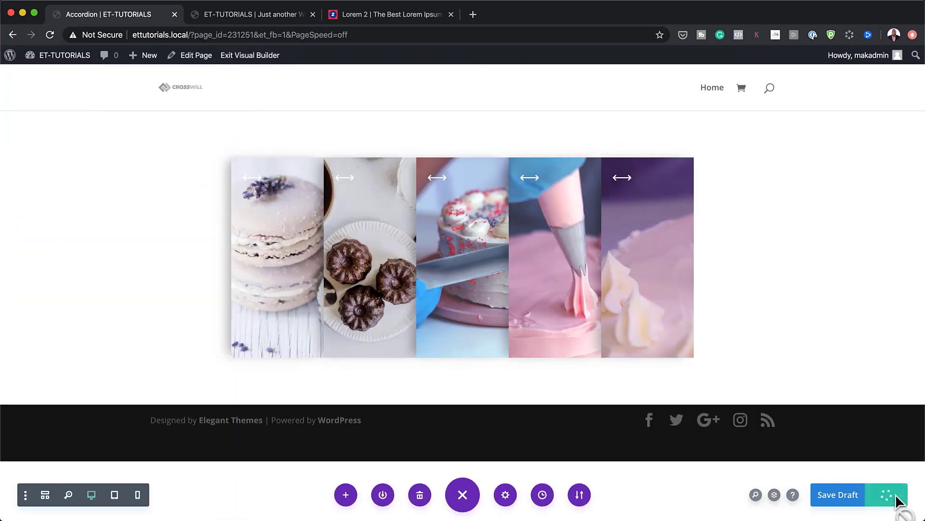
# Publish the page and exit the Visual Builder to view the live accordion page.
pyautogui.click(889, 494)
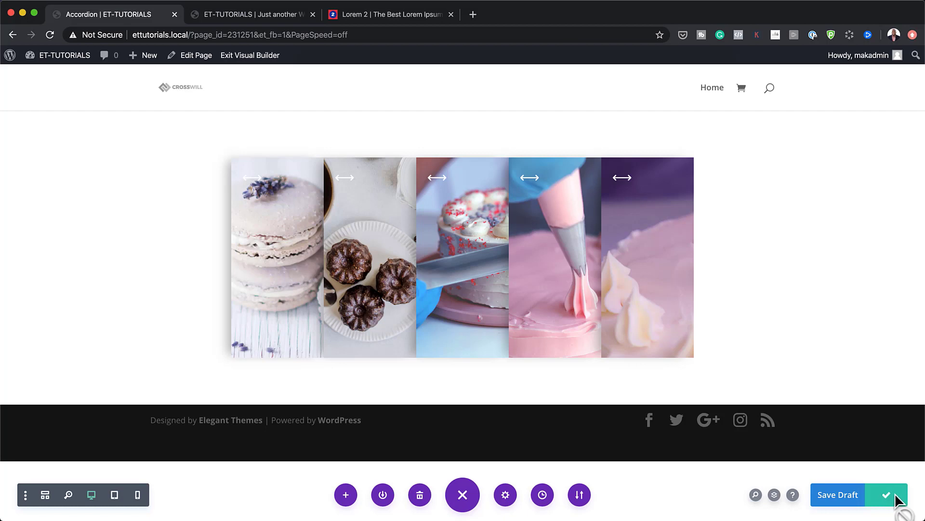
pyautogui.click(249, 55)
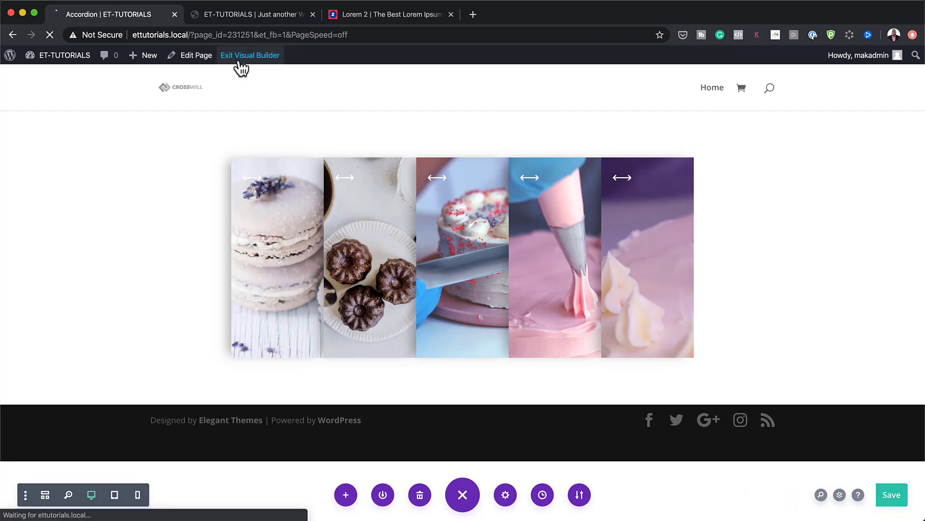
pyautogui.click(249, 55)
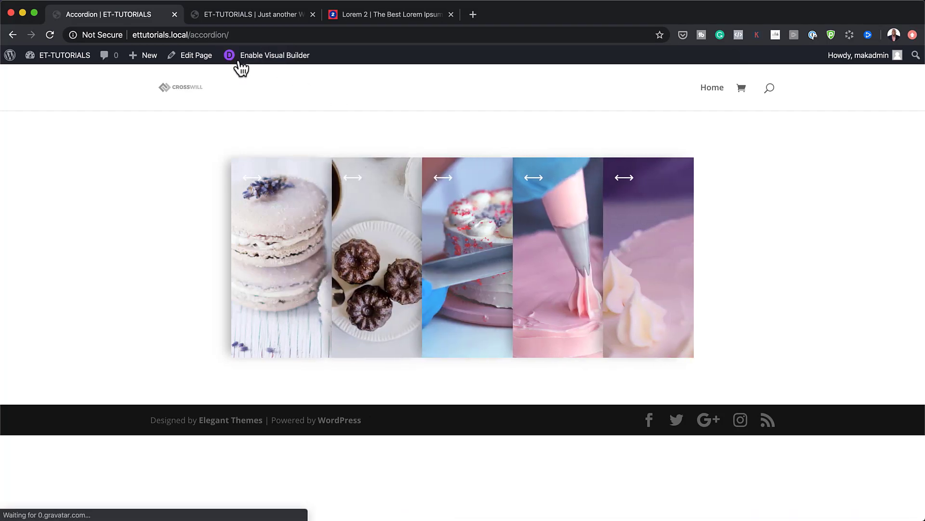